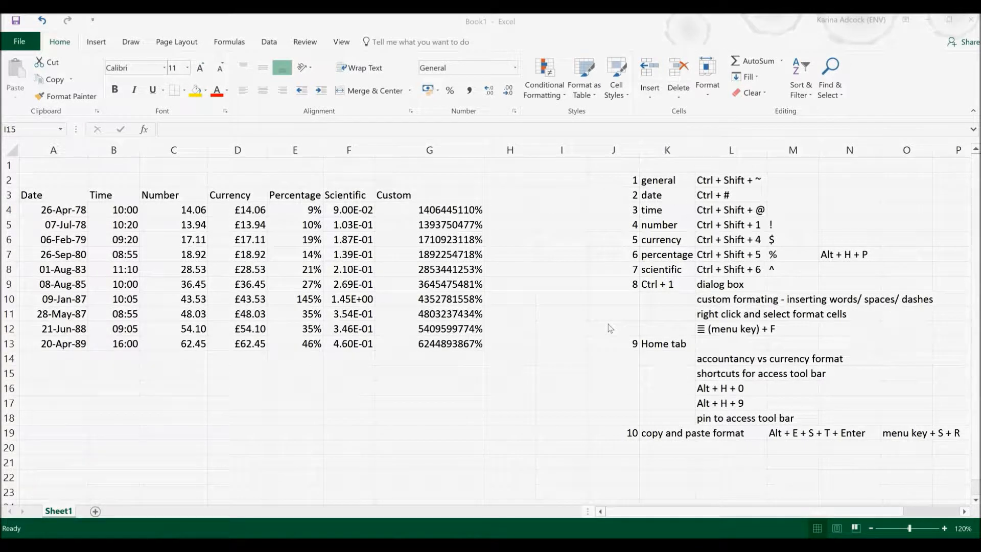
Step: Apply date and pound currency formats to the column values with Ctrl+Shift shortcuts
click(561, 373)
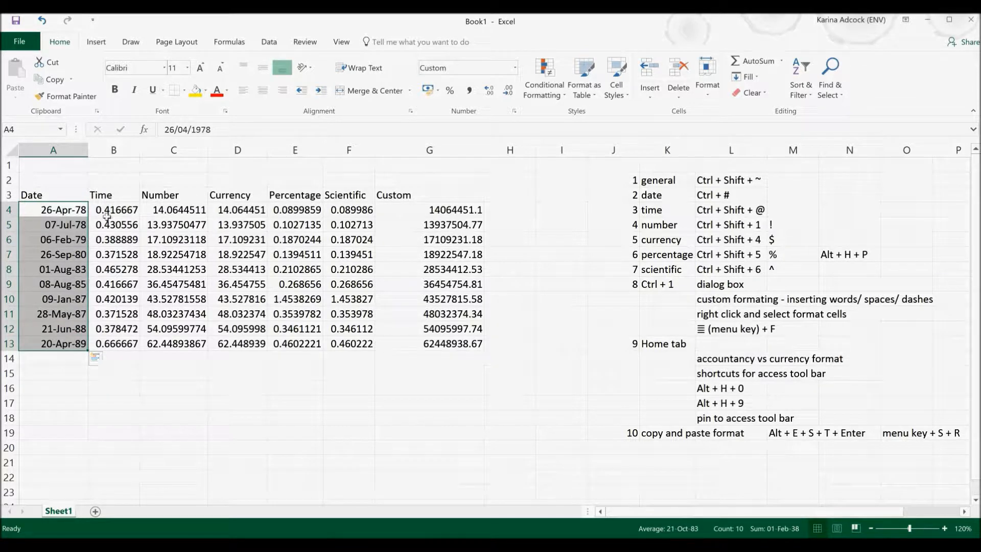
drag(113, 210, 113, 343)
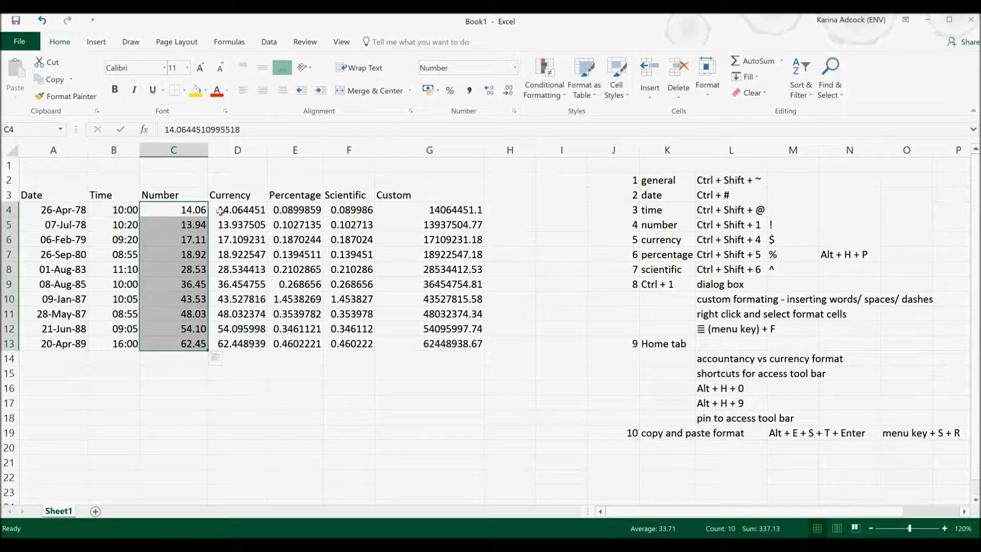
click(237, 210)
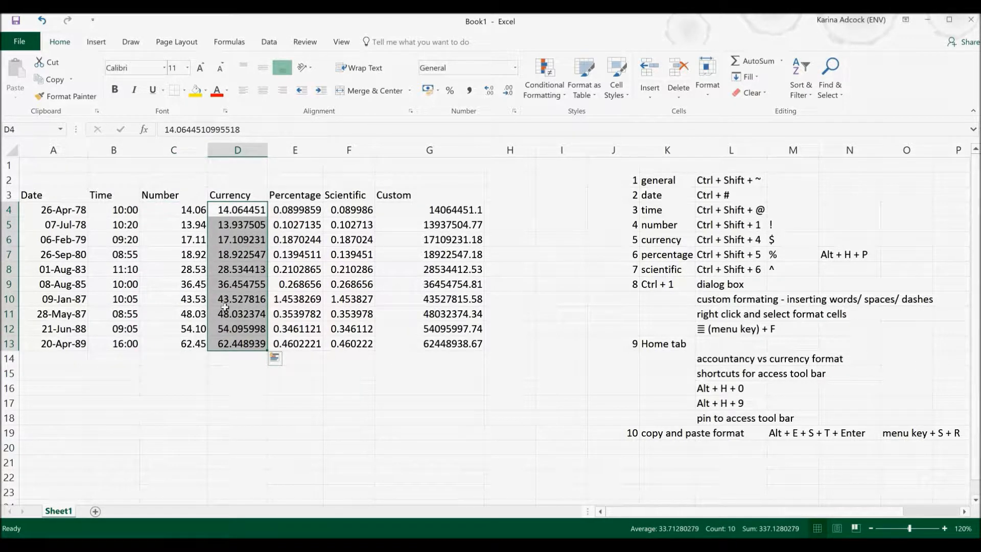
key(ctrl+shift+4)
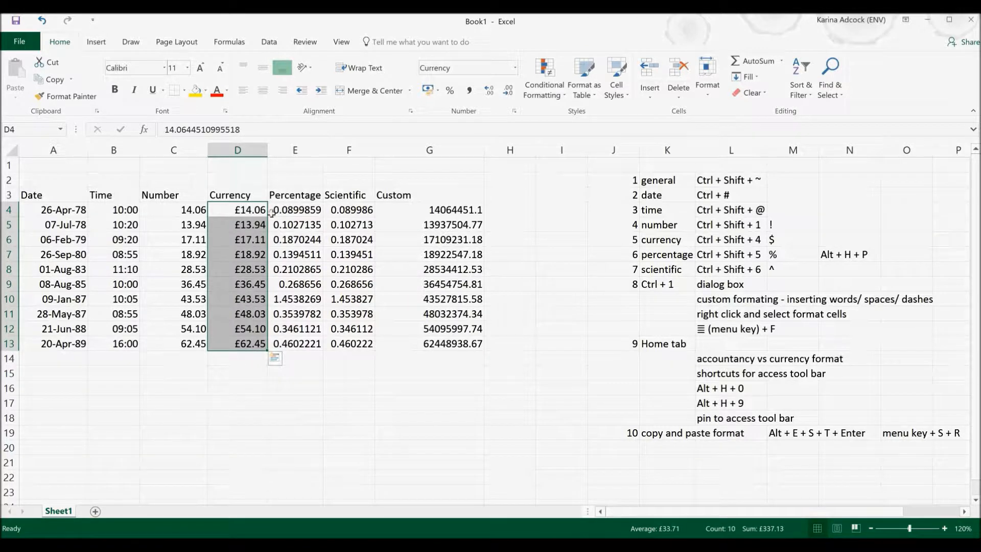
drag(295, 210, 295, 284)
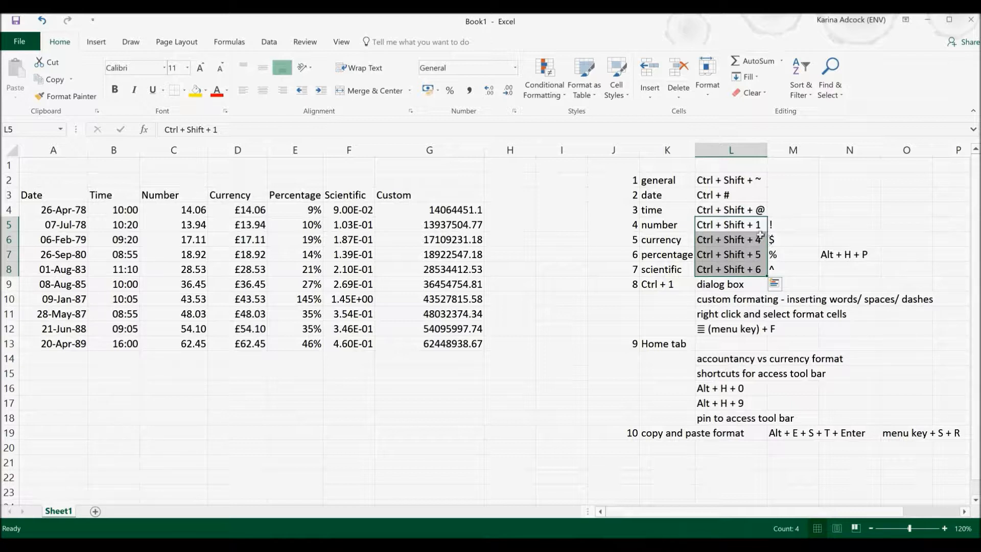
mouse_move(783, 224)
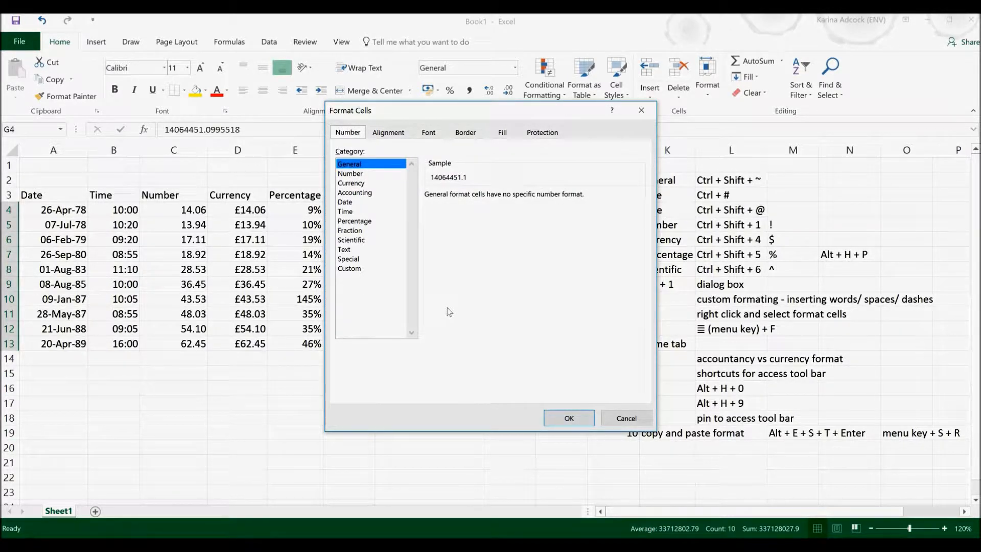
Step: Preview the Time, Scientific and Custom categories in Format Cells
click(345, 211)
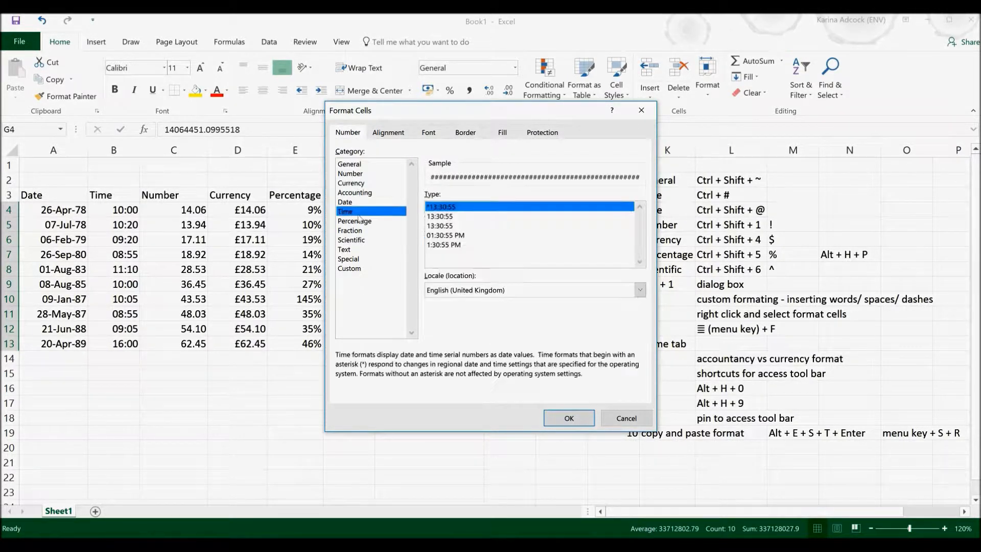
click(351, 240)
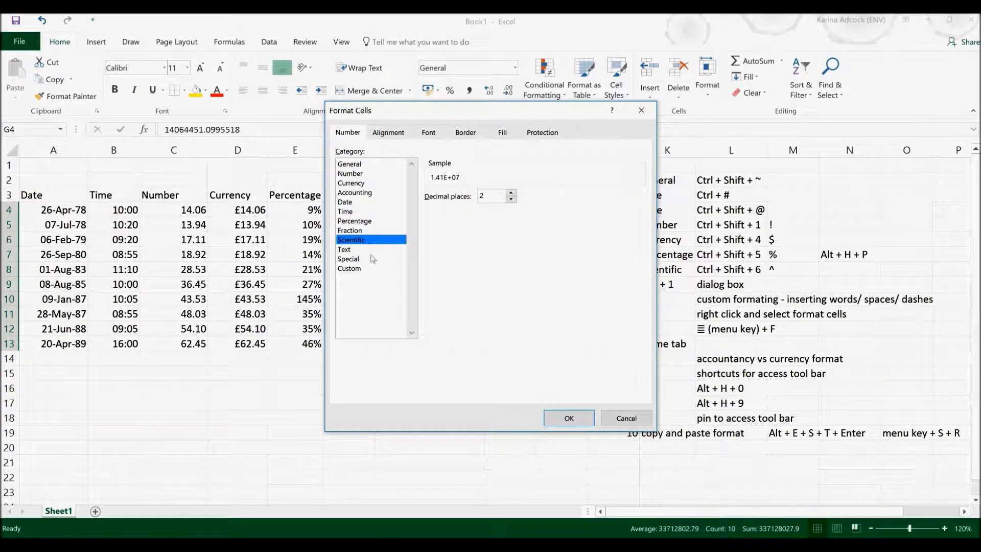
click(350, 268)
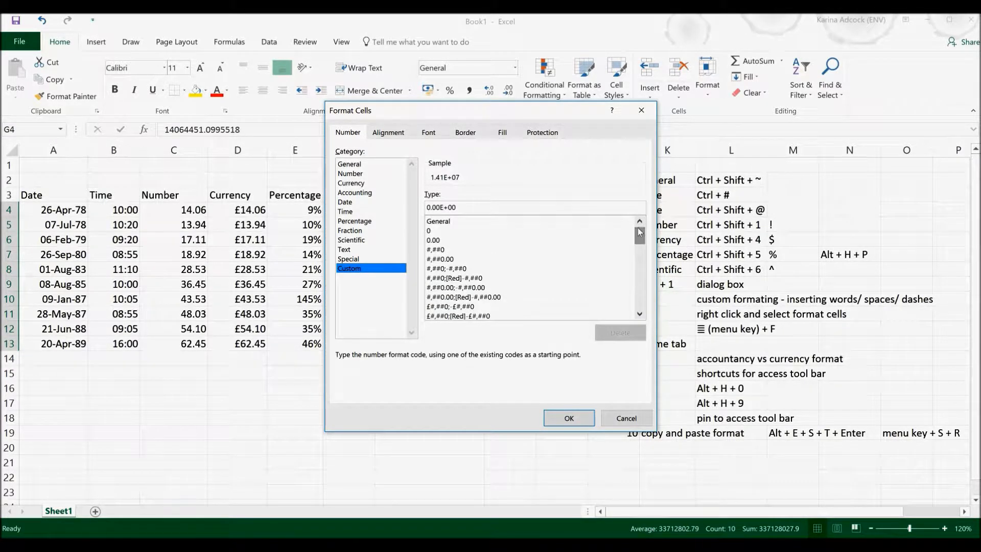
Step: Replace the custom Type code with 0 "years" and apply it
click(480, 208)
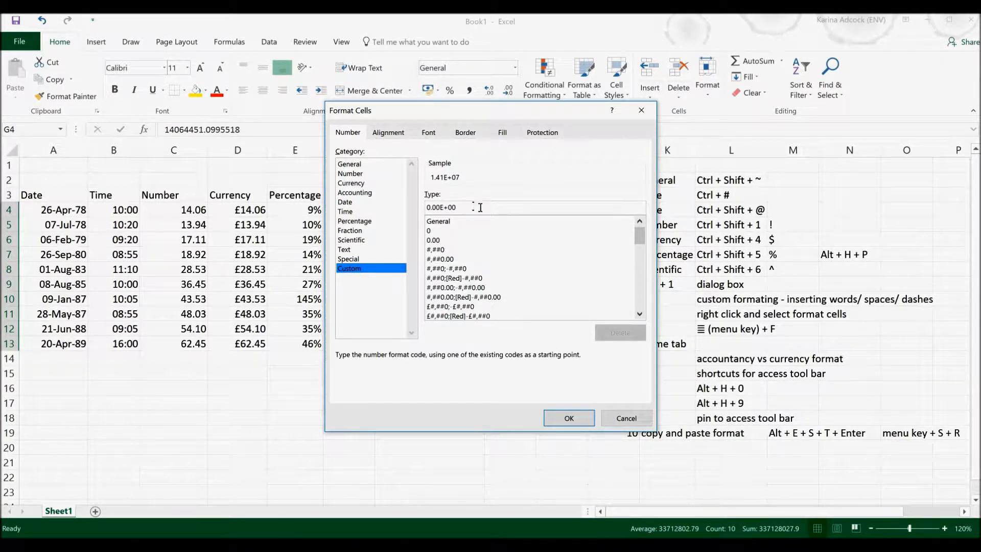
double_click(442, 207)
text(0 ")
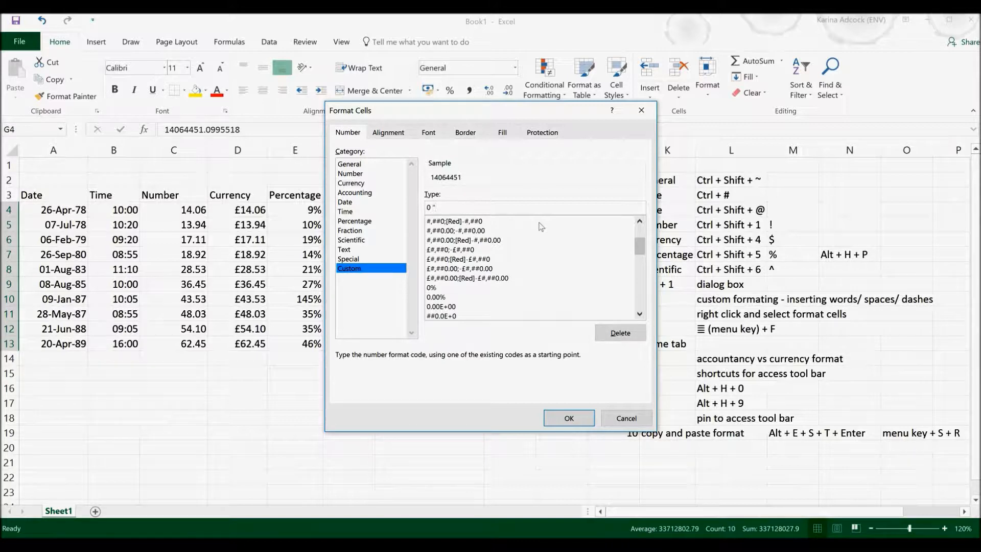
text(years")
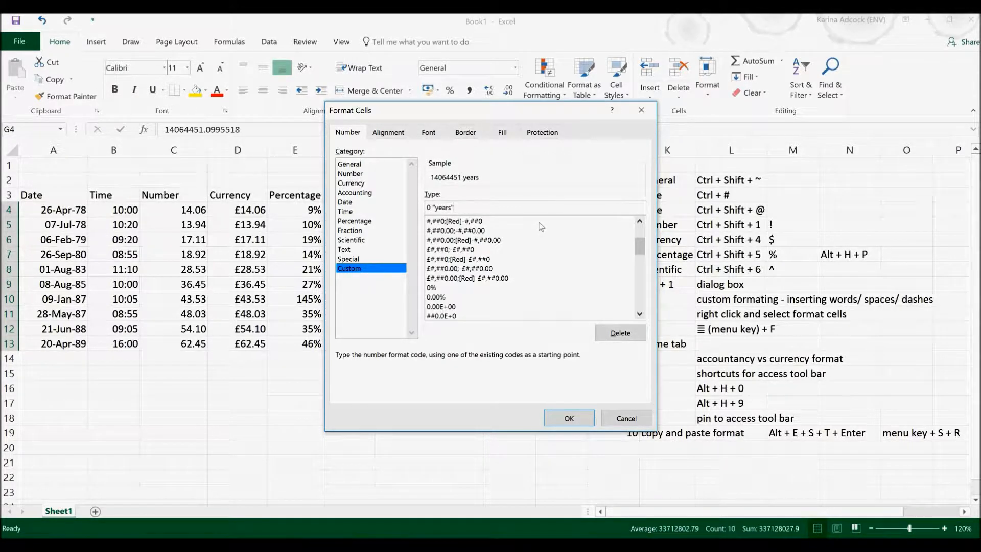
click(568, 418)
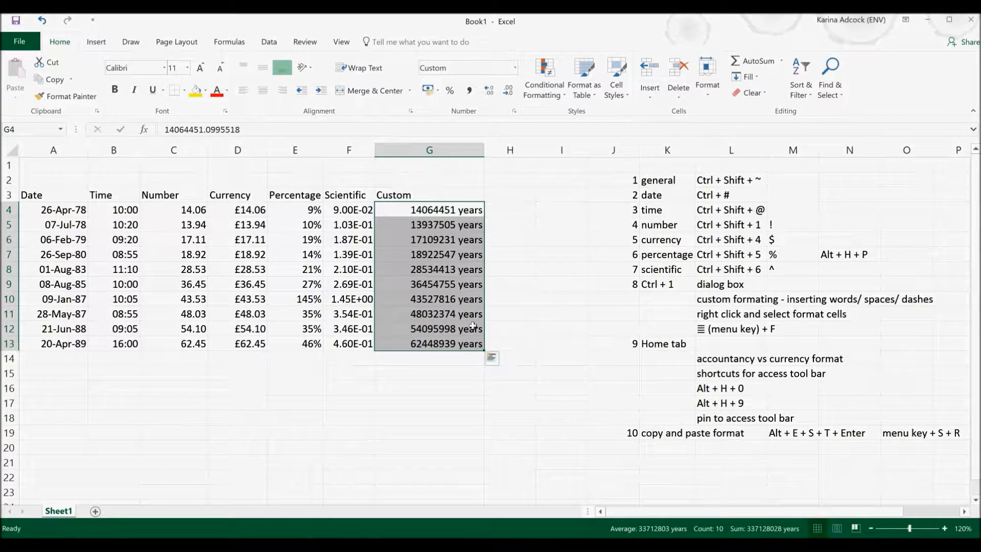
mouse_move(477, 340)
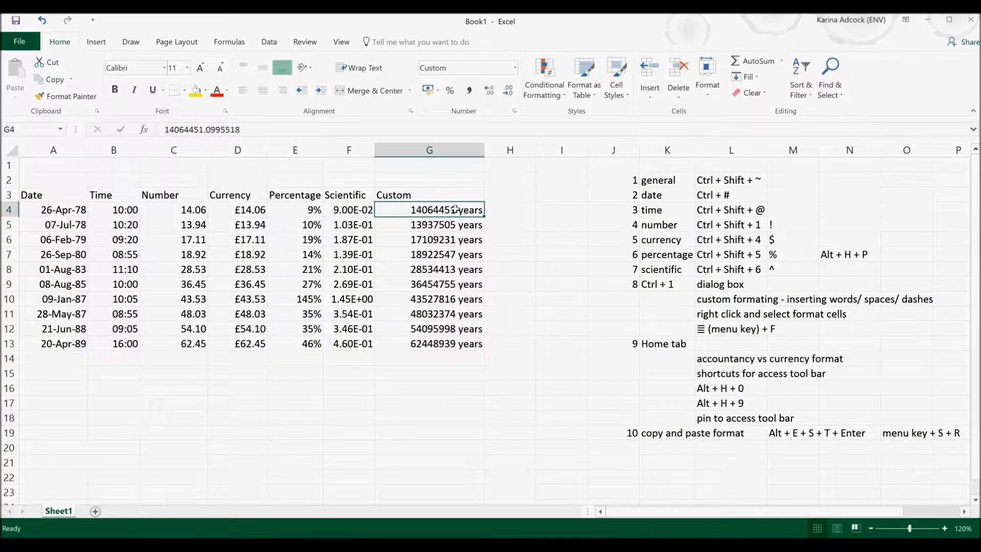
Step: Apply the custom code 000 00-00 to the Custom values G4:G13
drag(429, 209, 429, 344)
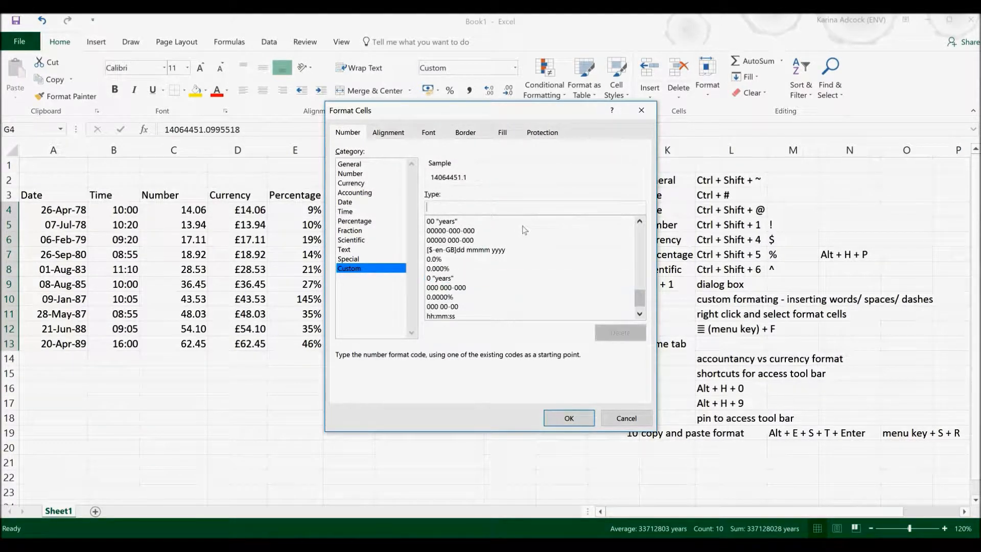
text(000 00-00)
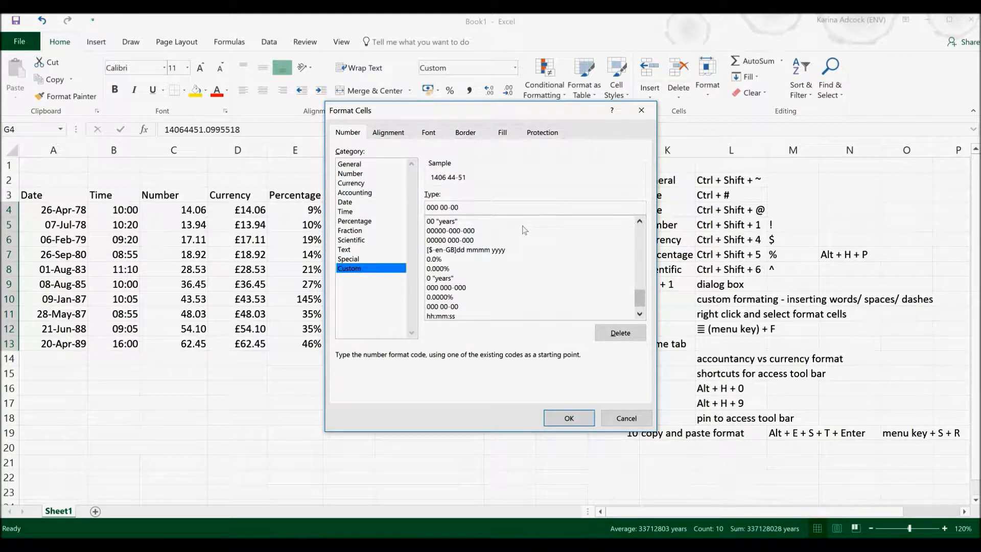
click(568, 418)
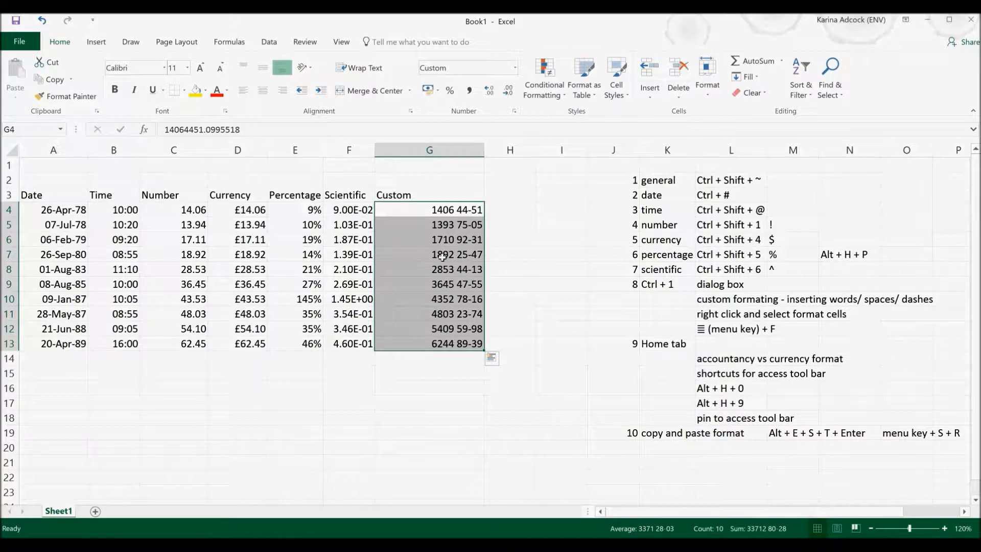
Step: Reopen Format Cells for the Custom cells twice, closing it without changes each time
right_click(441, 254)
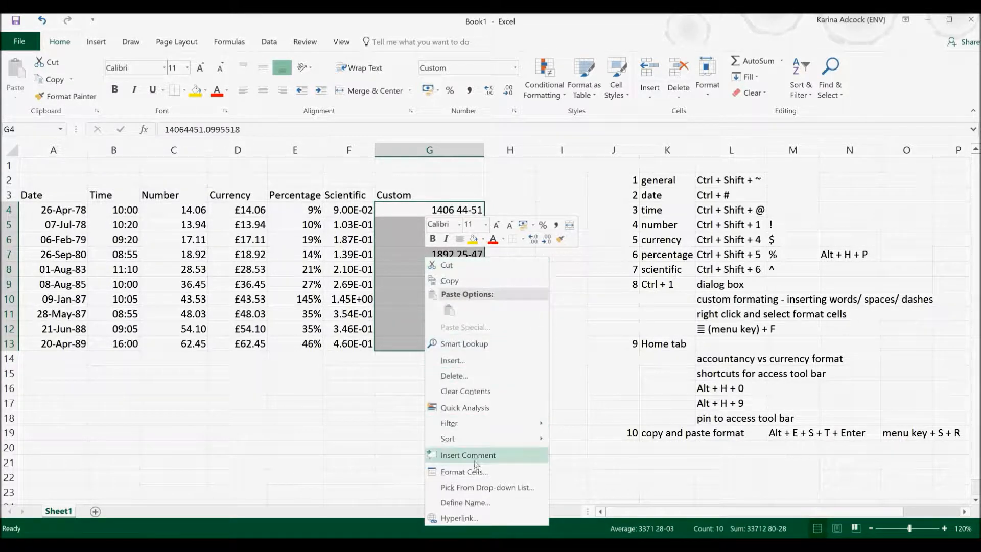
click(465, 472)
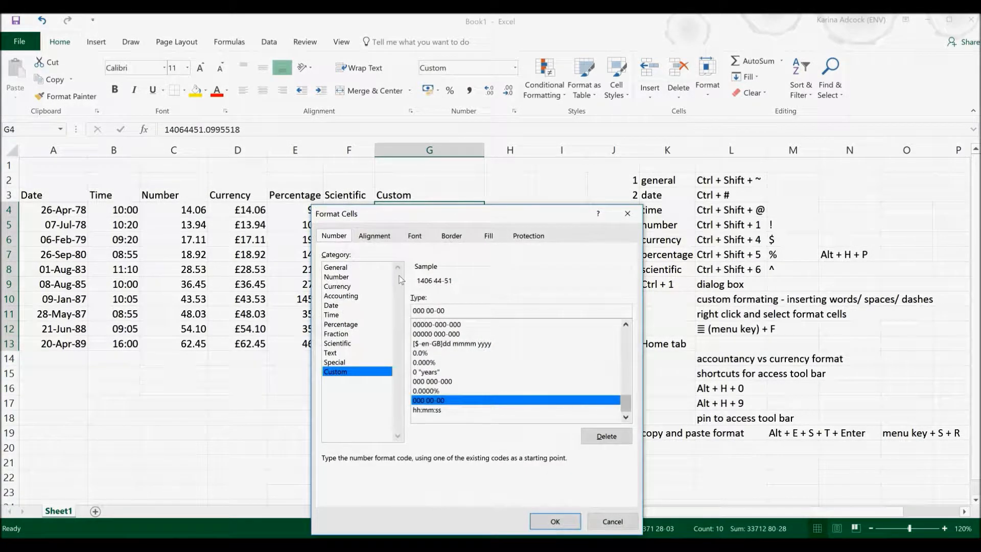
mouse_move(628, 213)
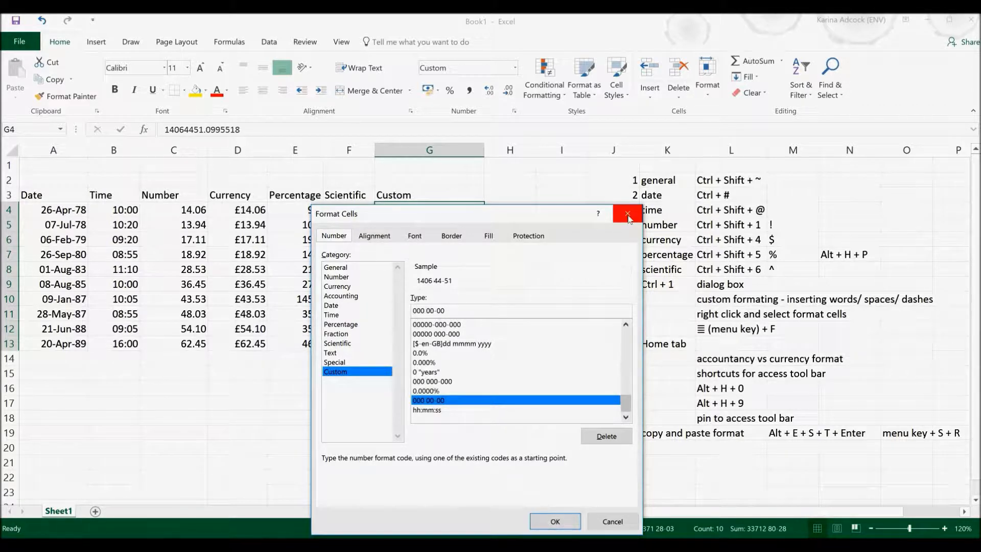
click(627, 213)
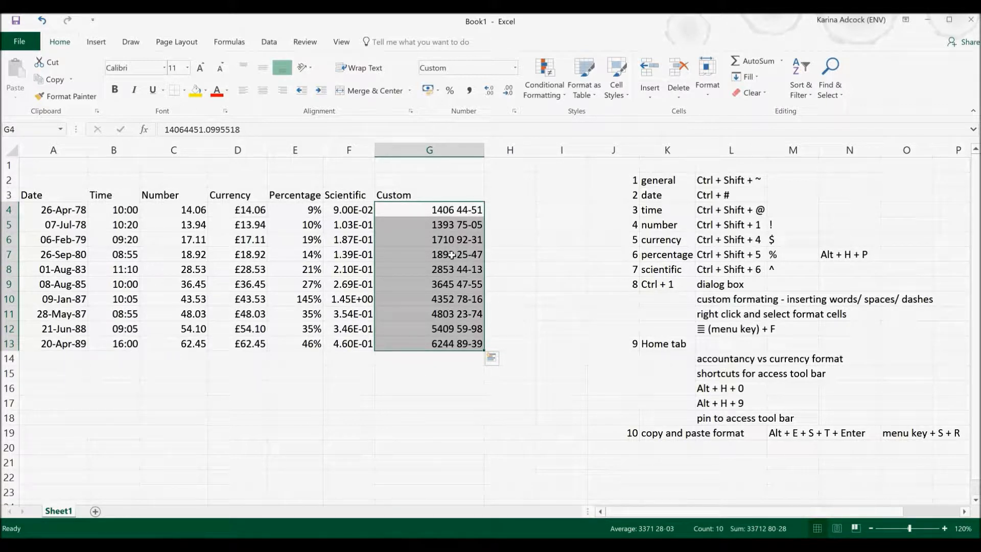
right_click(450, 255)
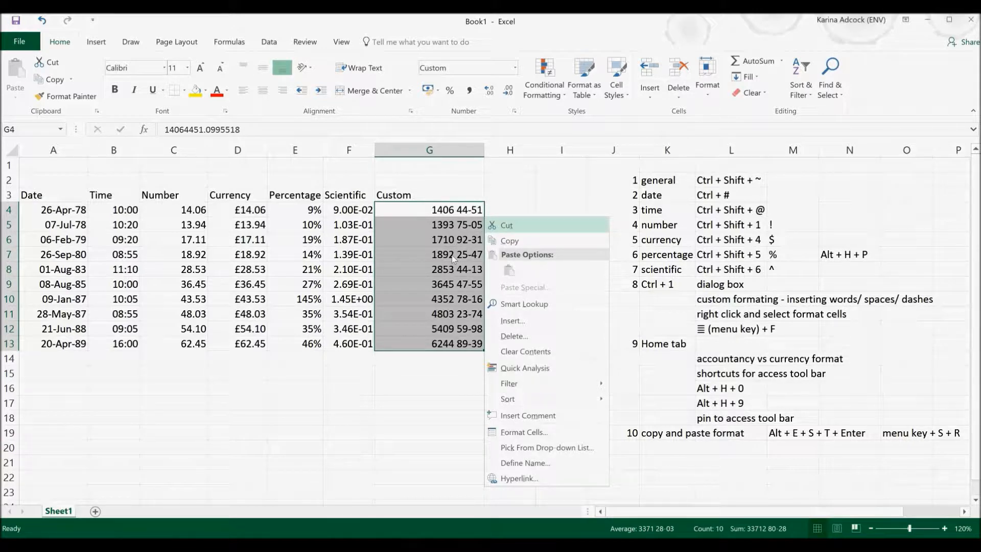
mouse_move(543, 437)
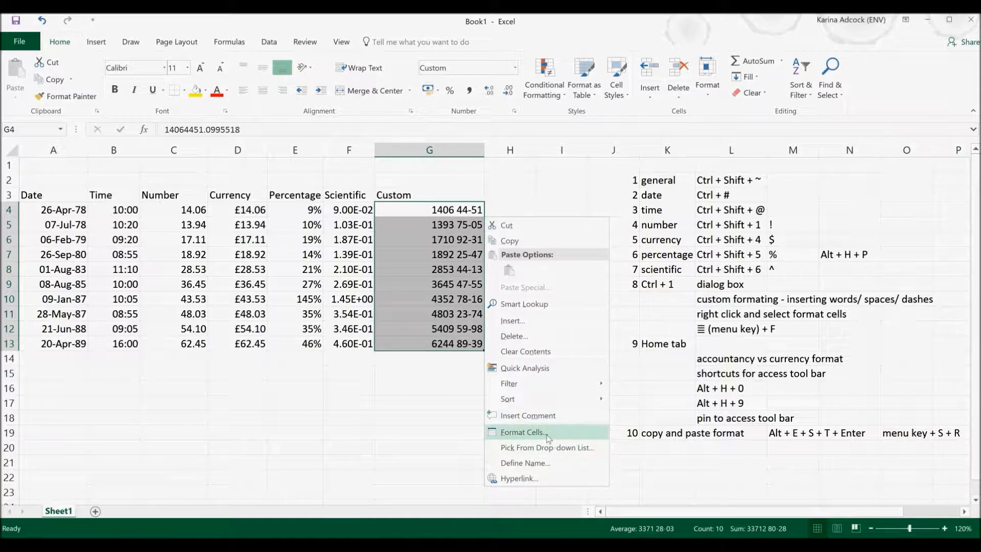
mouse_move(504, 443)
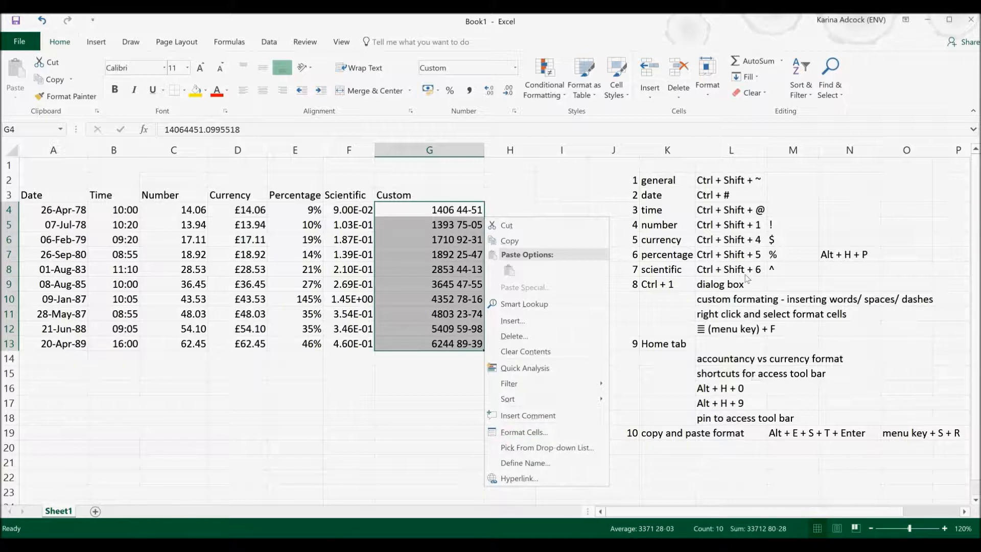
click(524, 432)
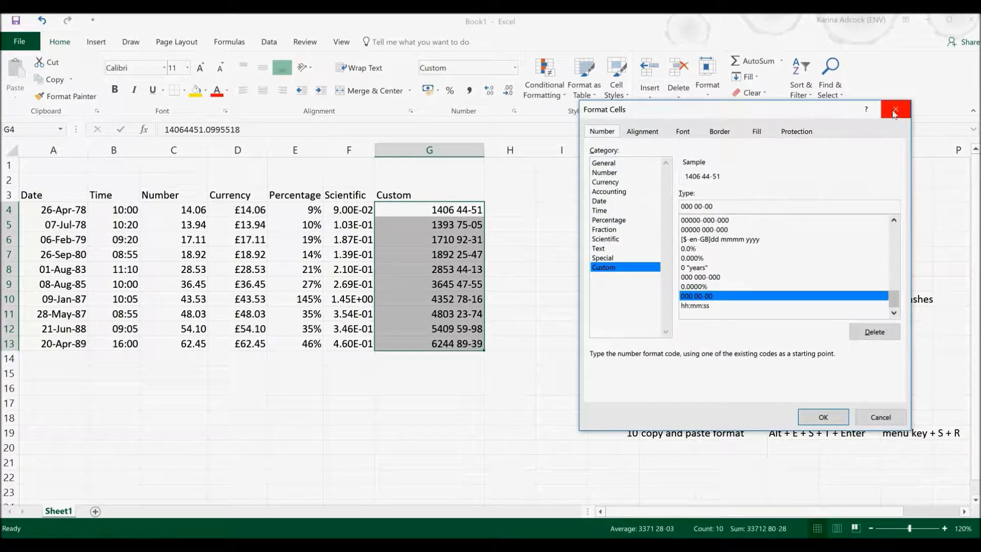
click(894, 109)
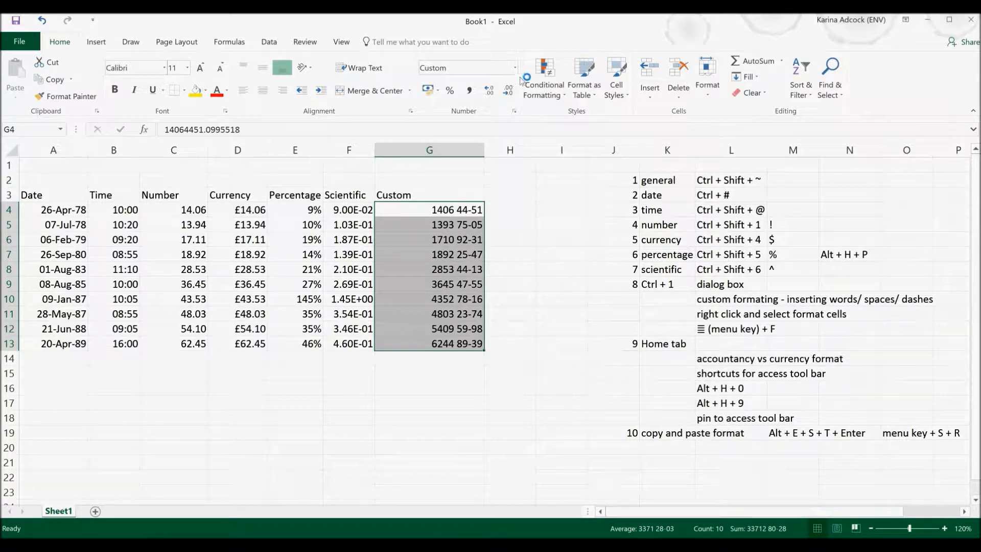
click(512, 68)
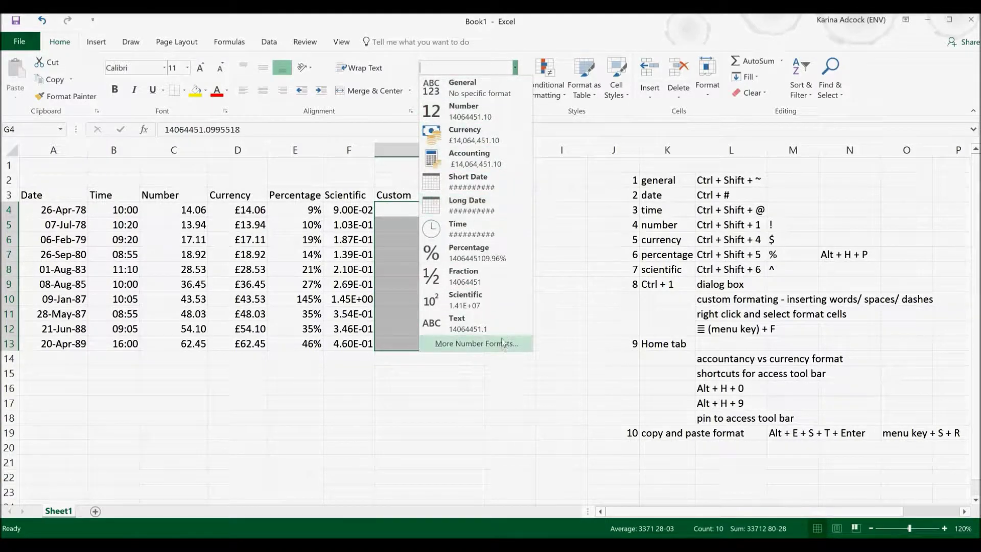
click(477, 343)
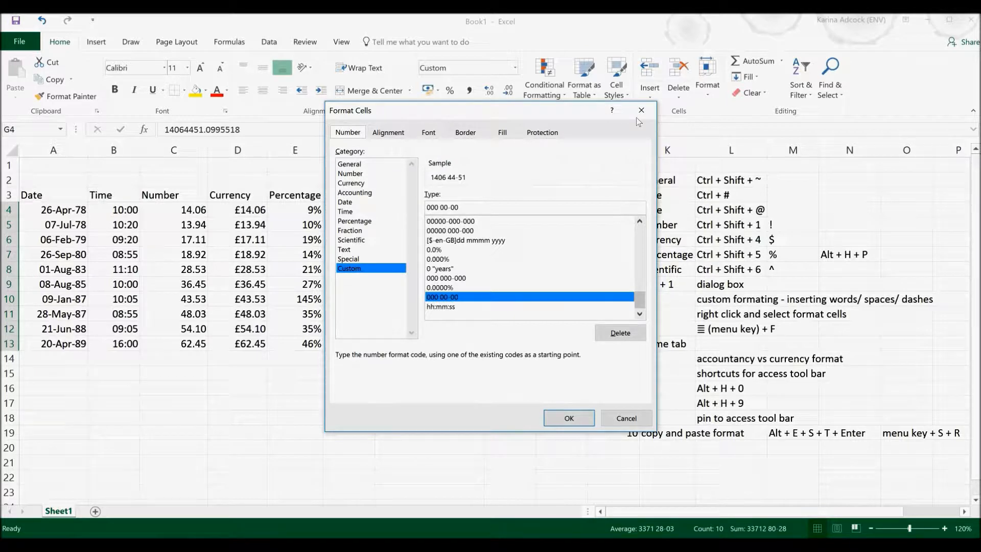
click(569, 418)
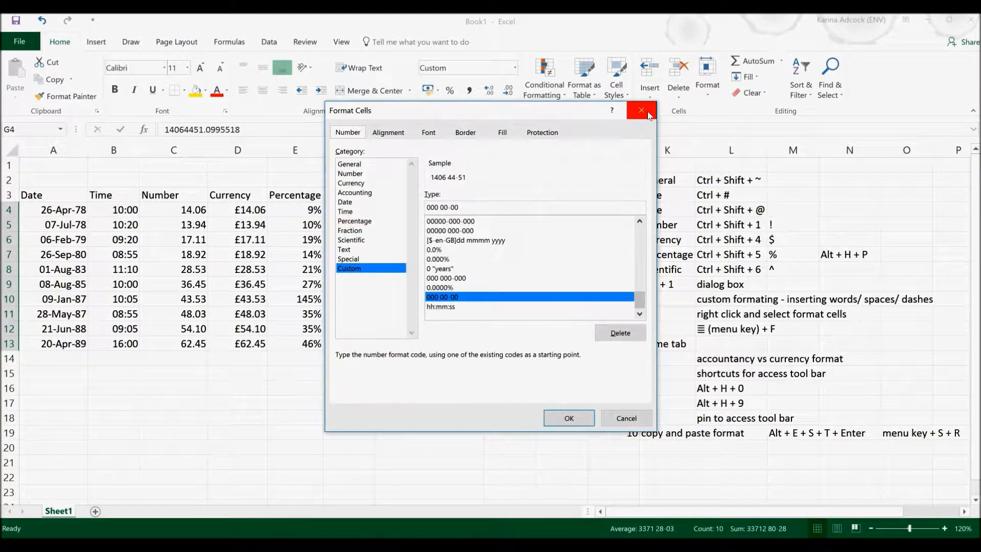
mouse_move(642, 114)
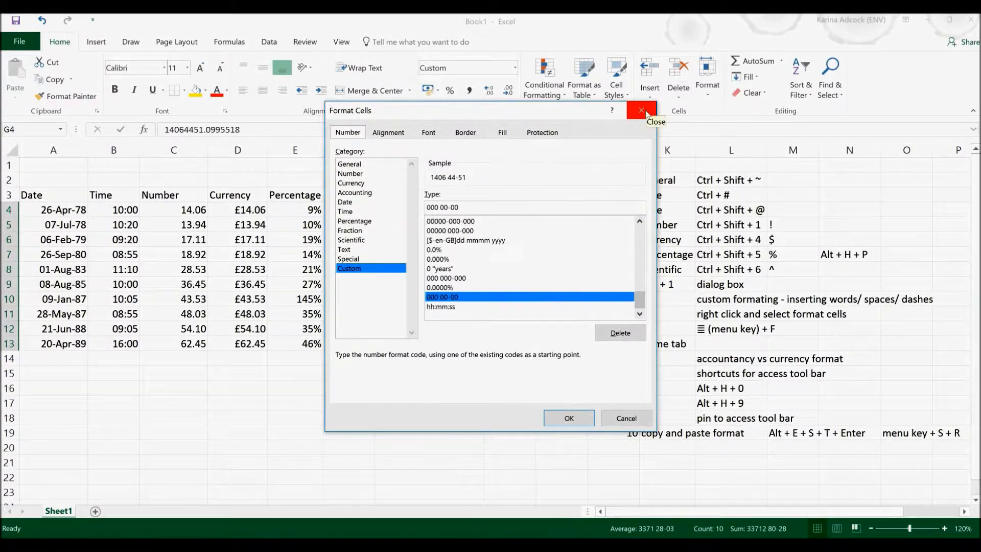
click(641, 110)
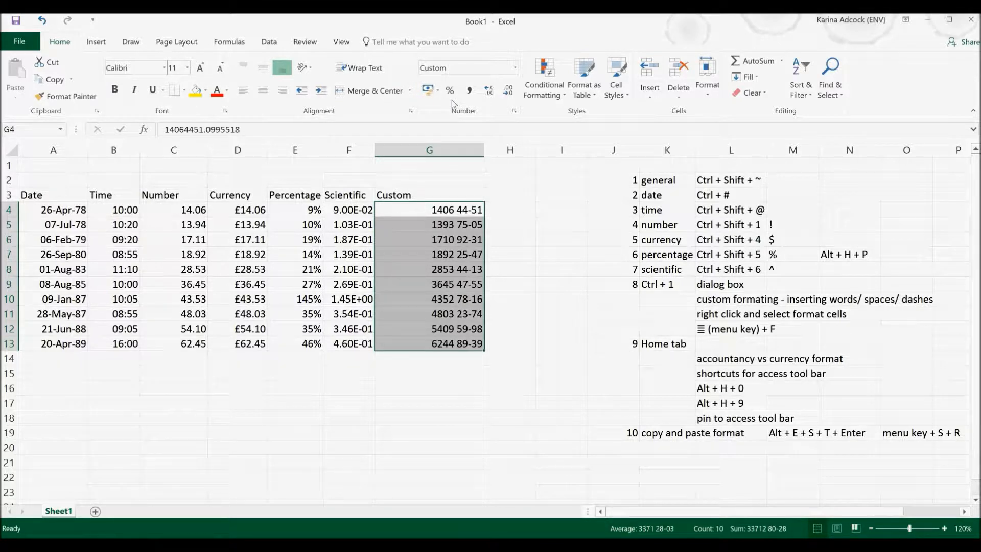
Step: Try Comma Style and Number format on the Custom figures, then remove the separators
click(469, 90)
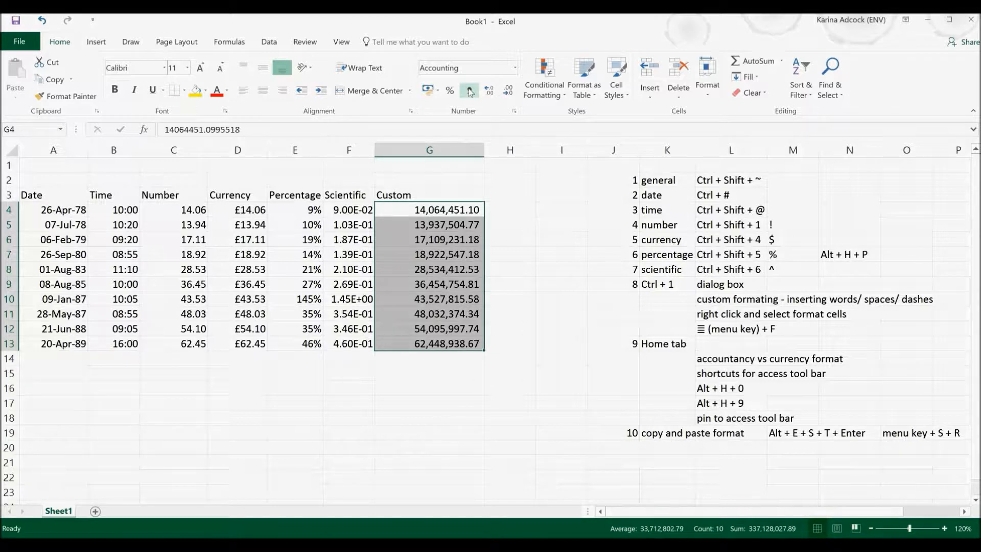
click(515, 67)
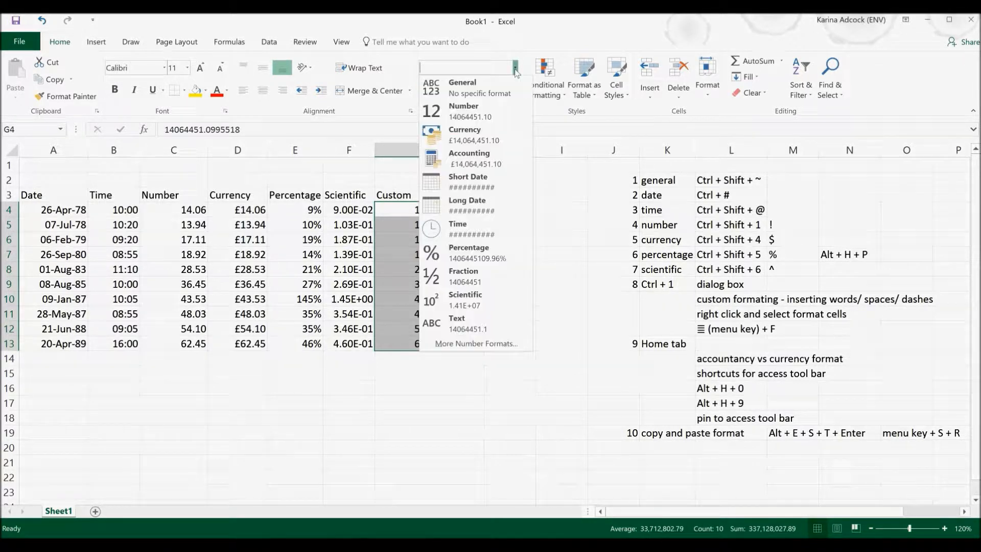
click(463, 106)
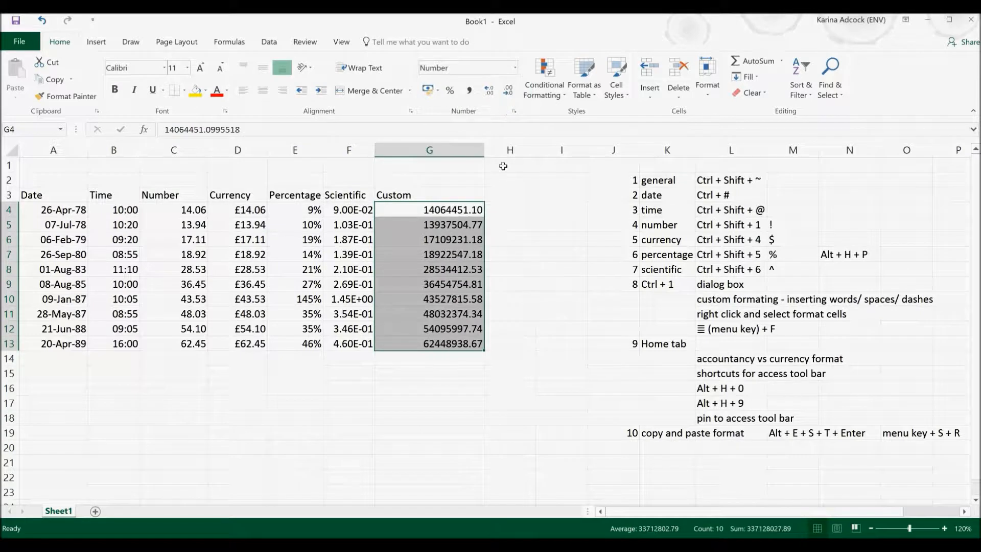
mouse_move(470, 91)
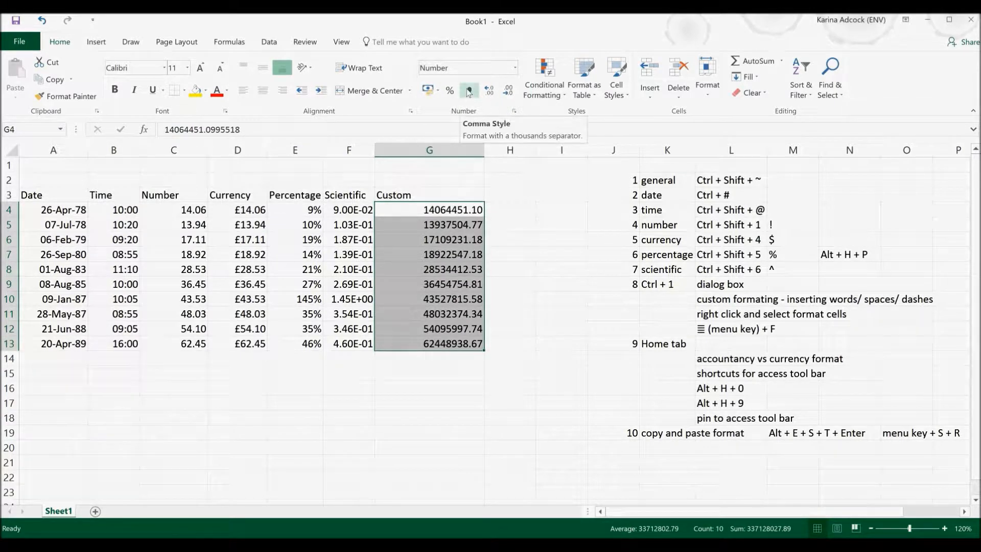
click(468, 90)
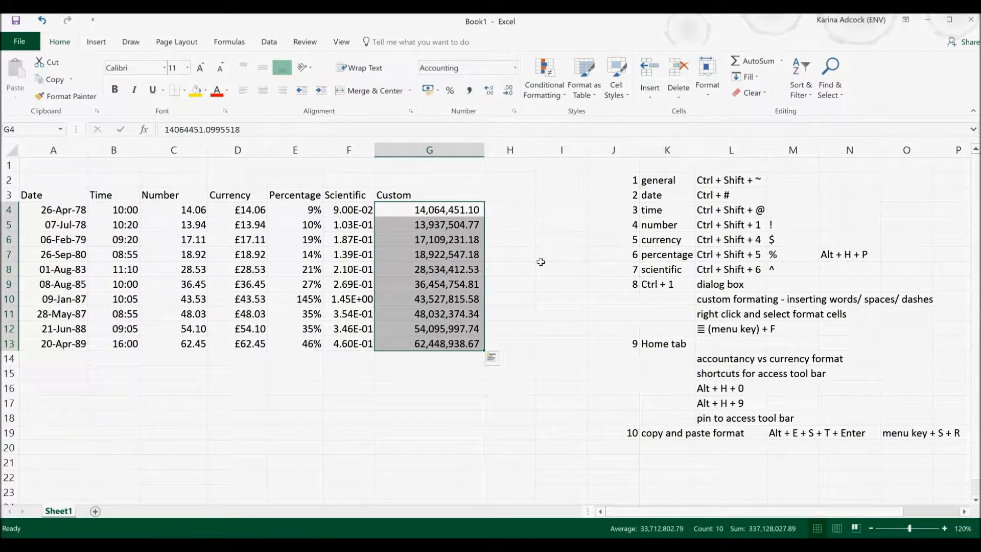
mouse_move(483, 246)
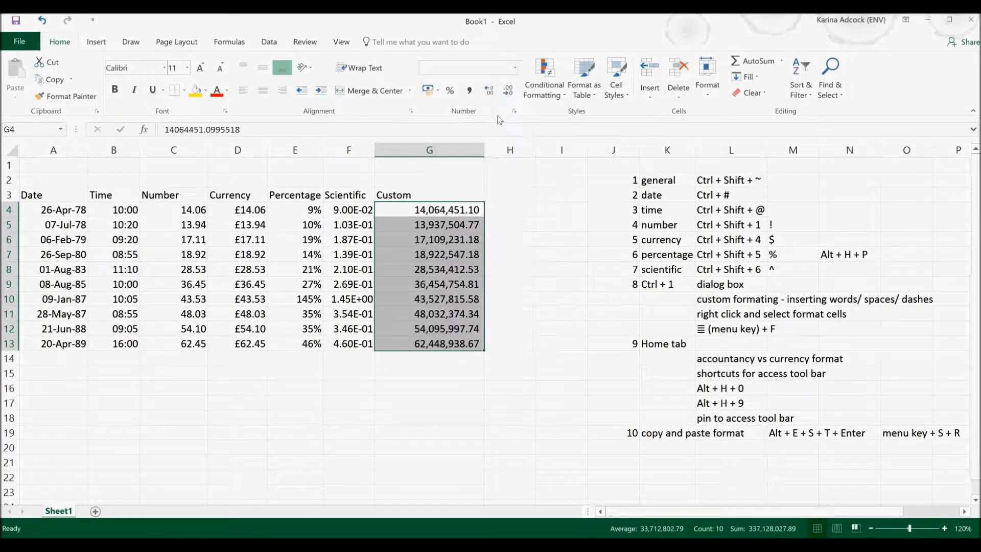
key(Ctrl+Shift+1)
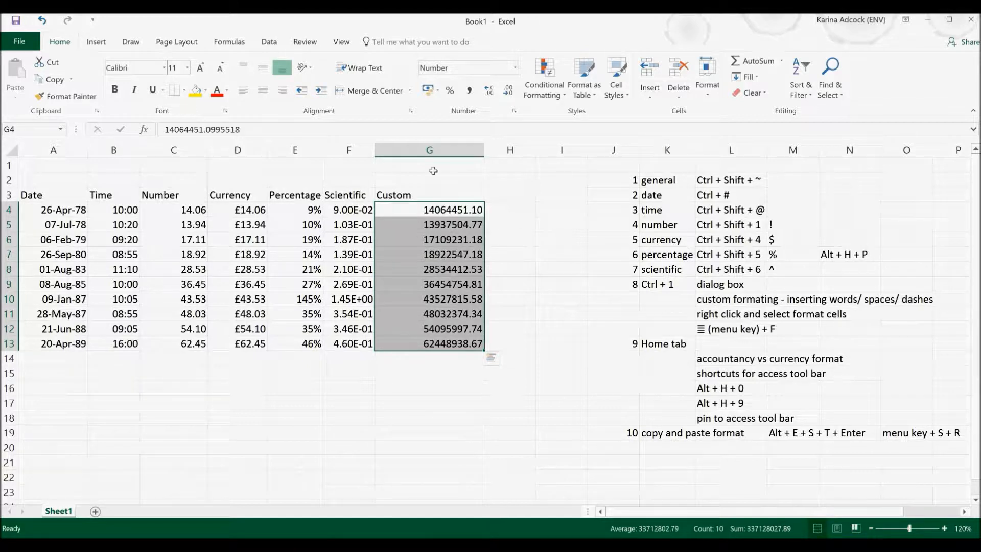
mouse_move(428, 91)
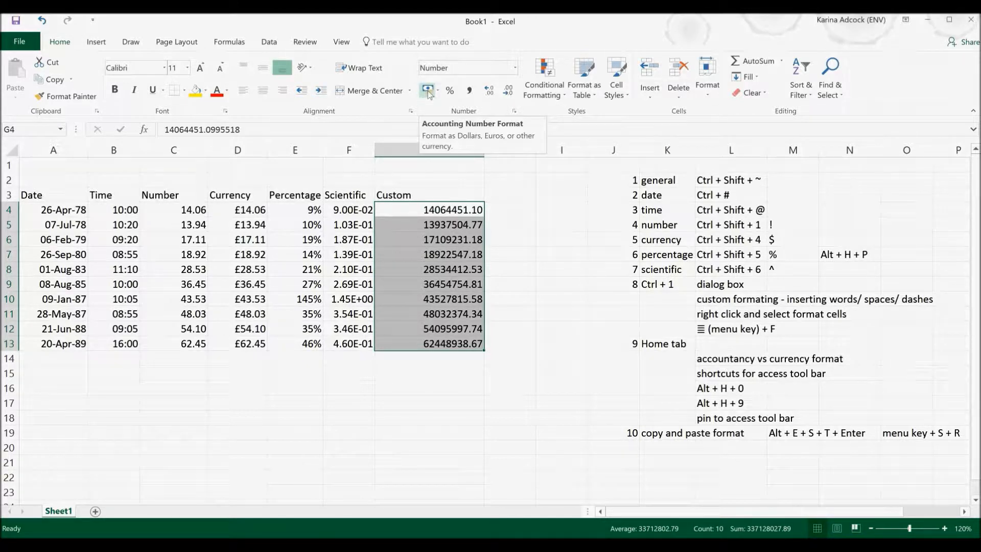
Step: Apply Accounting format, then Currency from the Number Format list
click(427, 90)
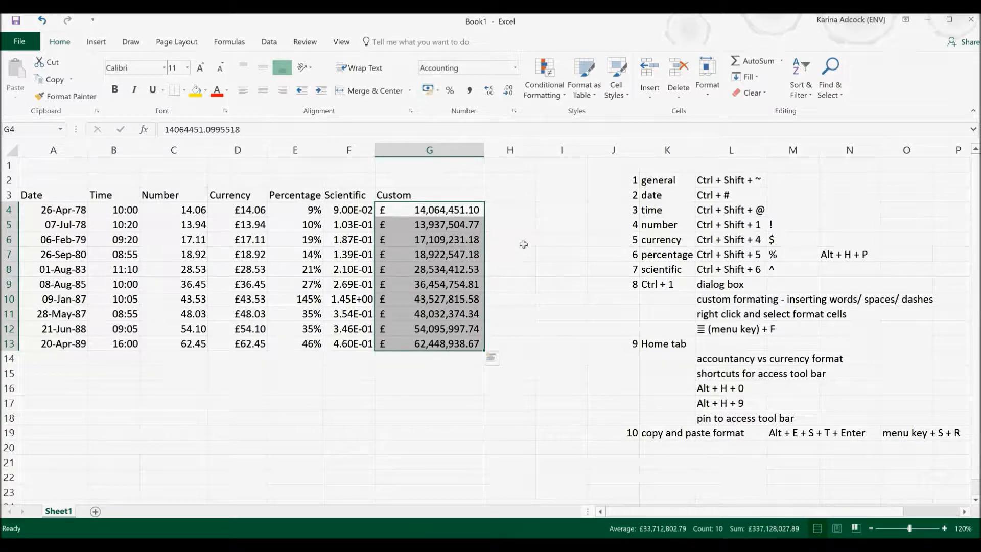
mouse_move(531, 241)
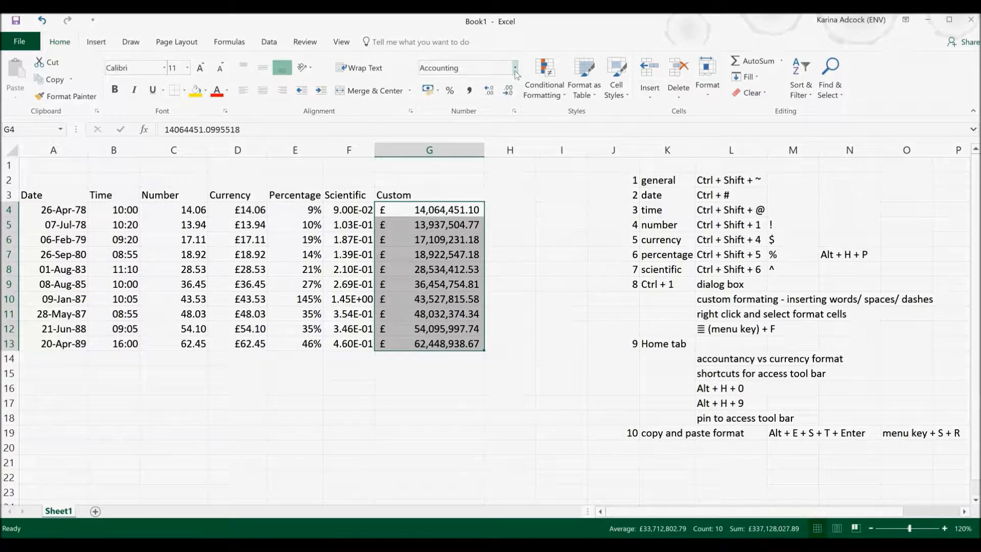
click(514, 69)
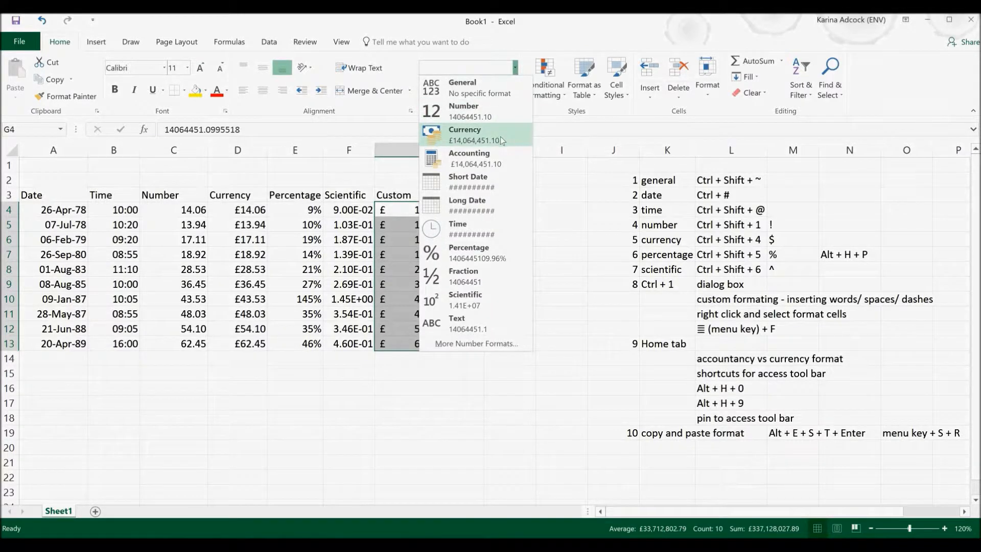
click(465, 133)
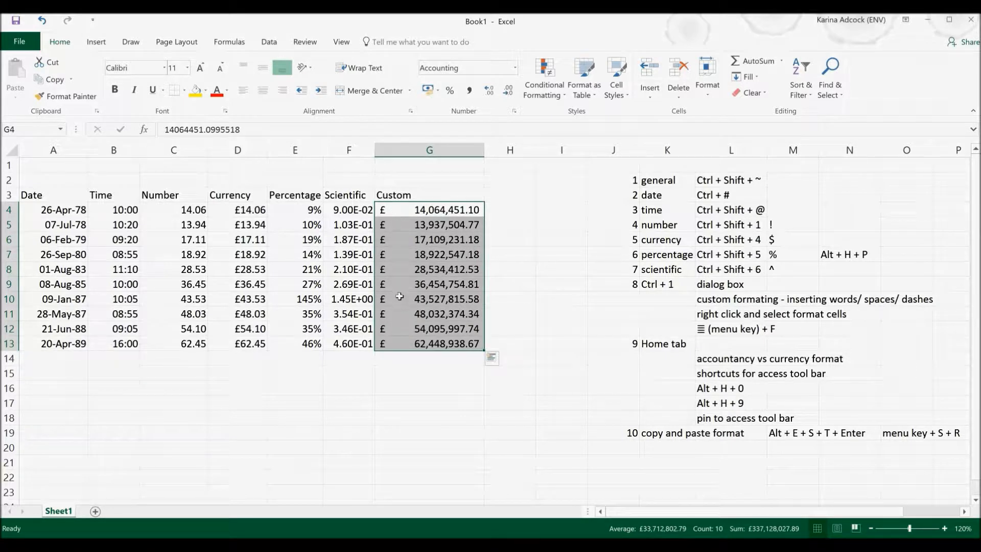
mouse_move(410, 291)
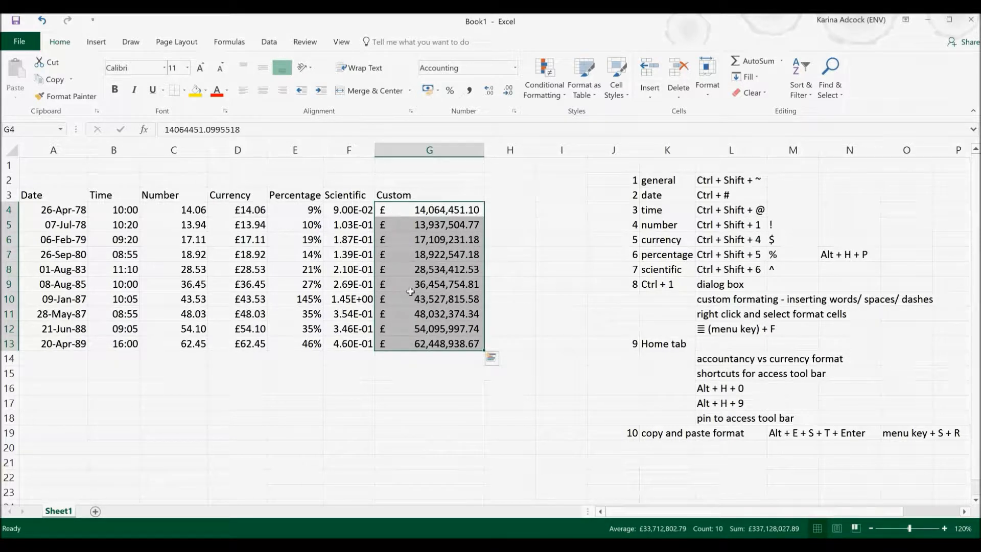
mouse_move(493, 316)
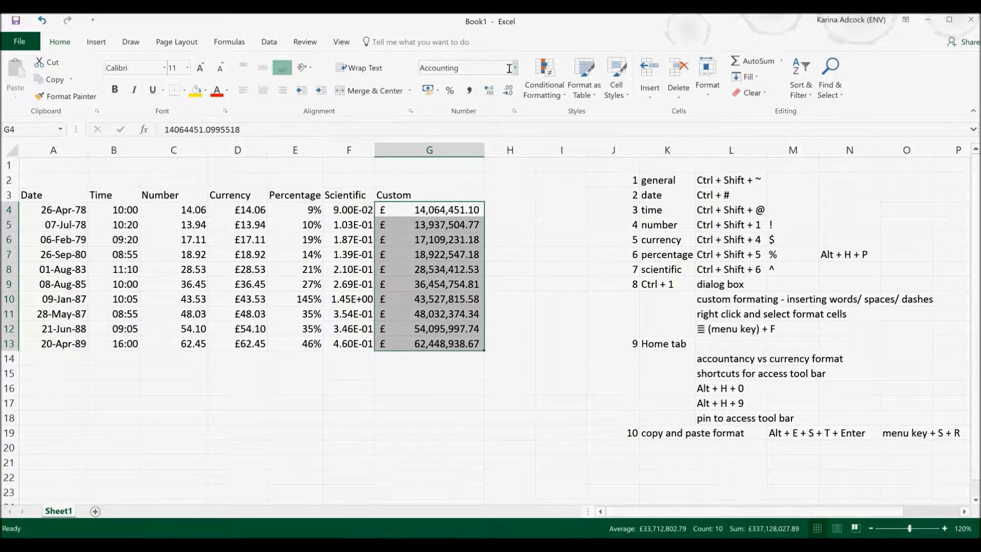
click(515, 68)
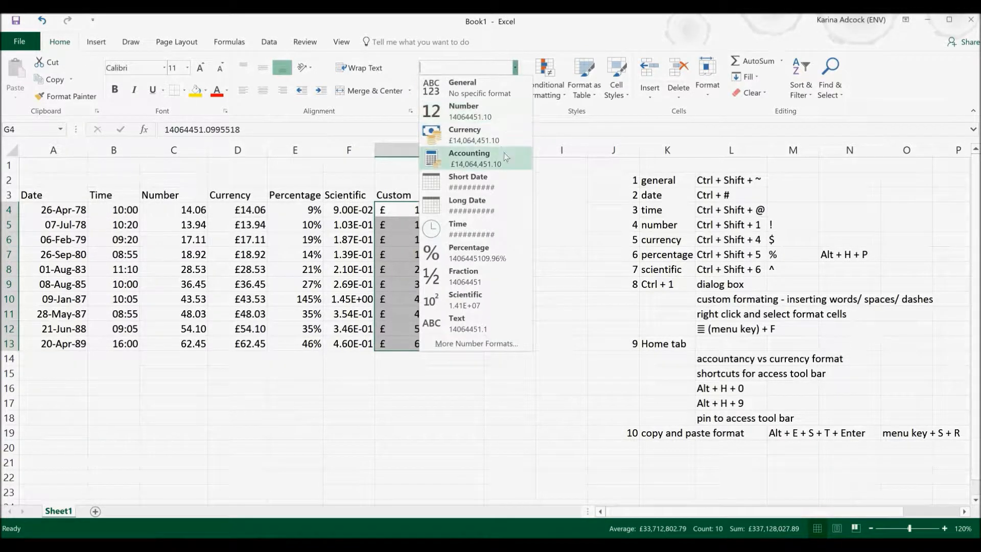
click(465, 133)
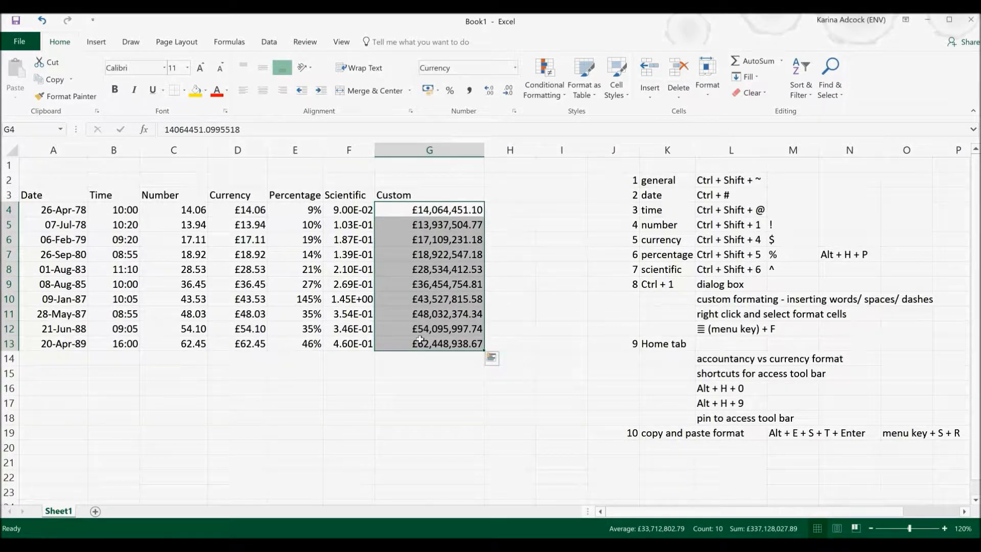
mouse_move(486, 341)
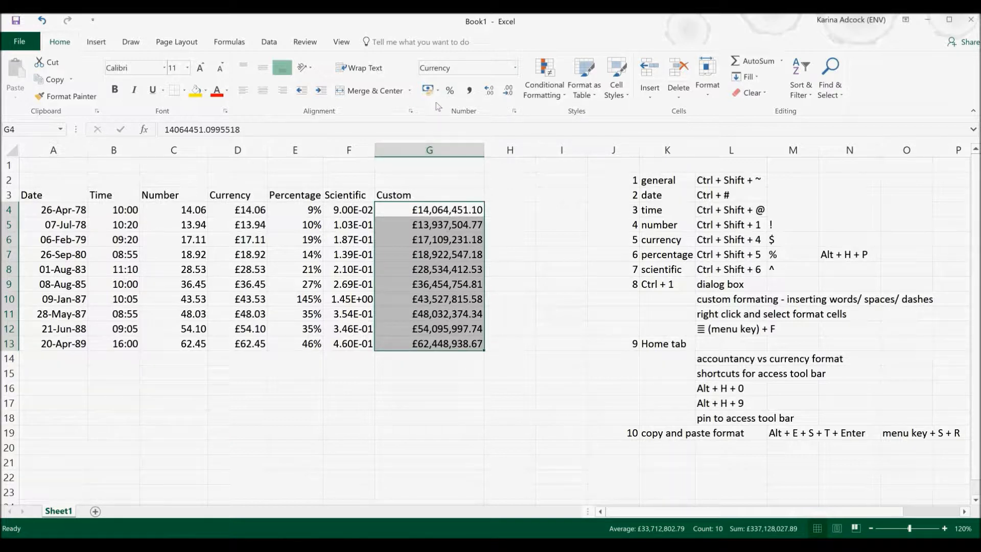
mouse_move(495, 208)
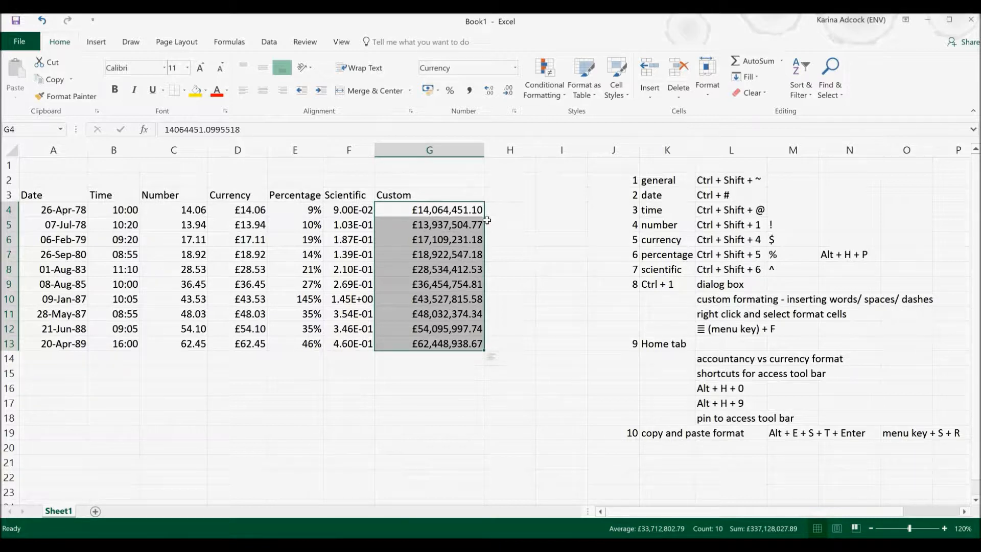
Step: Format the Custom values as percentages with Alt, H, P and settle on two decimals
key(alt)
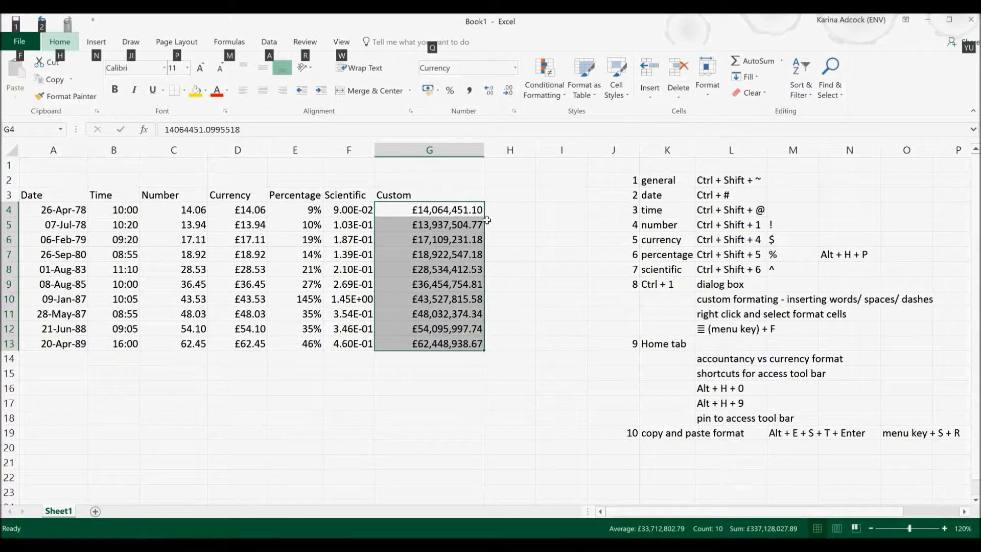
key(alt)
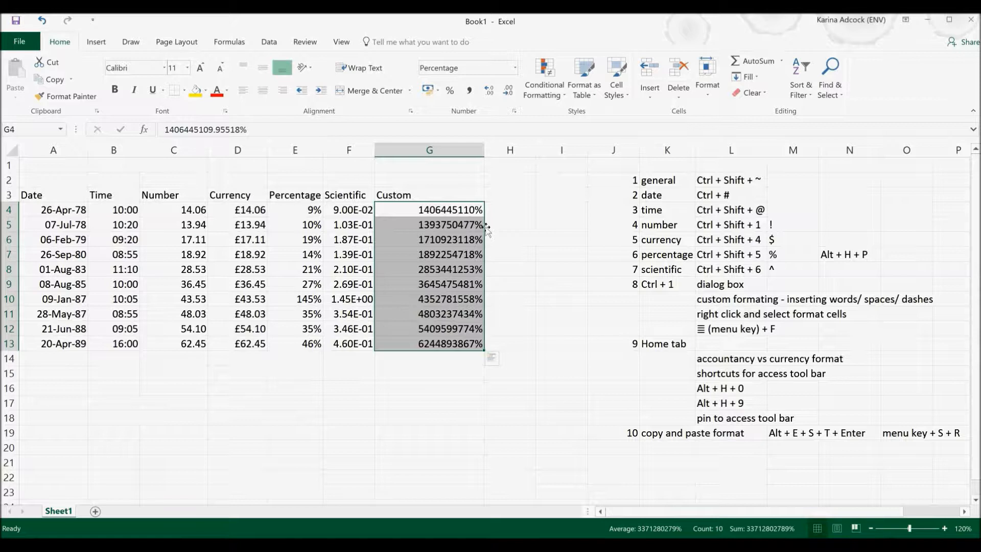
mouse_move(487, 91)
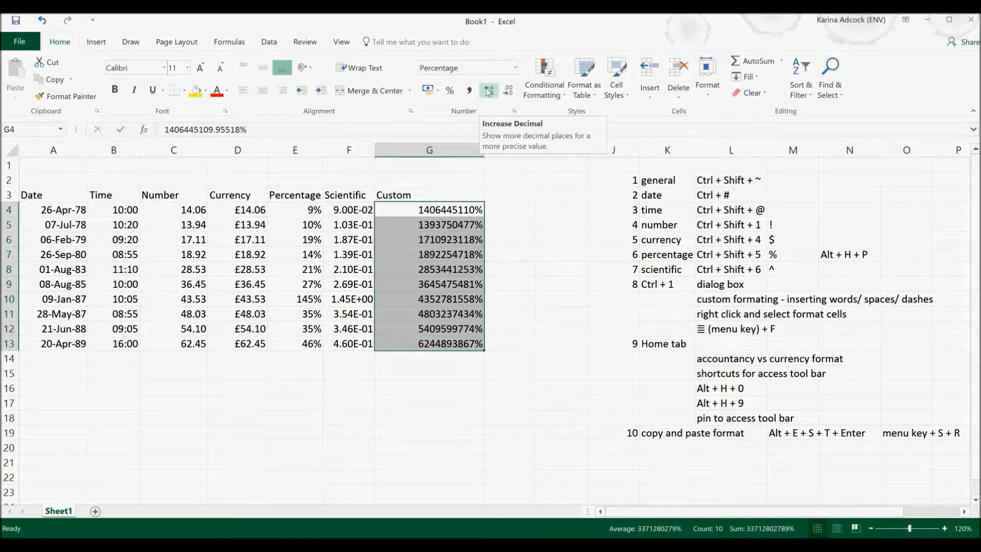
click(488, 90)
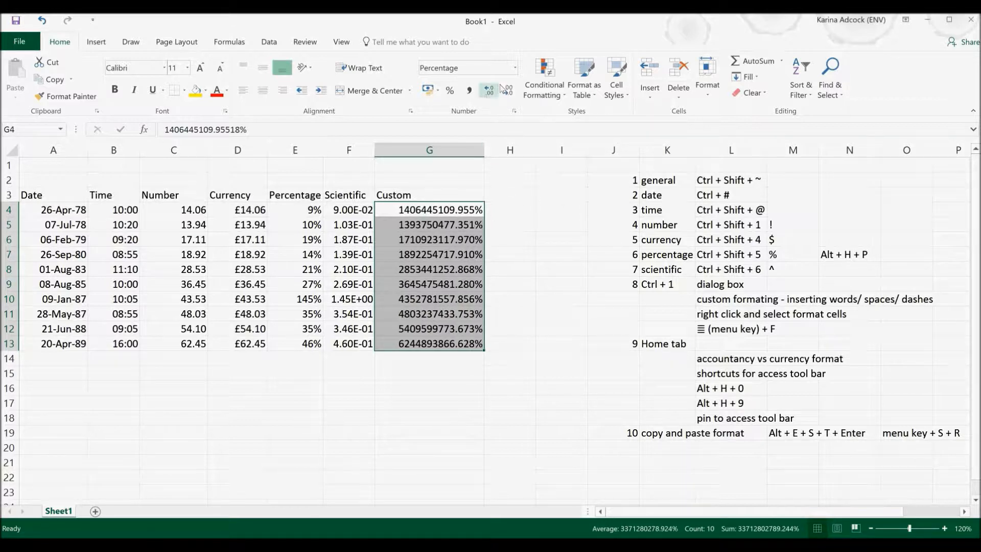
click(507, 92)
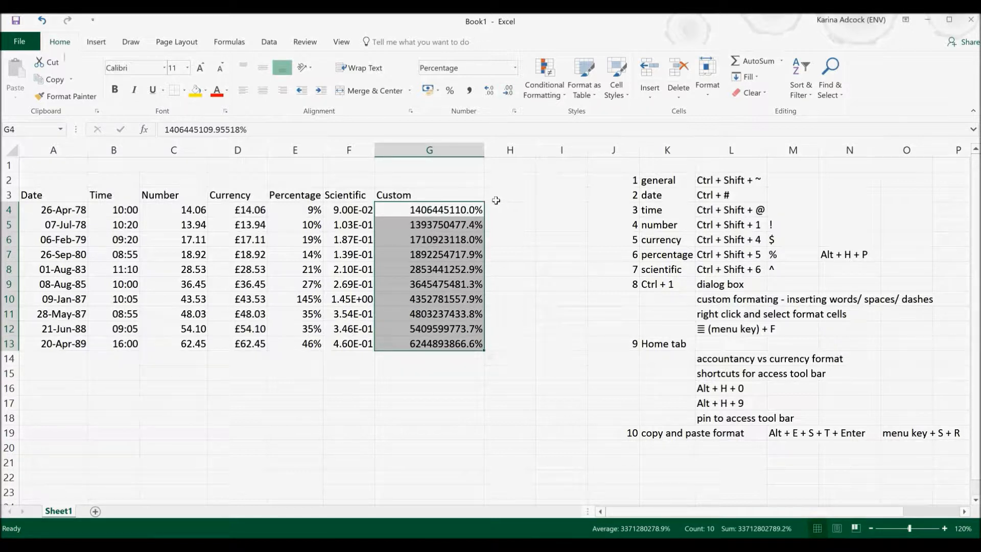
key(alt)
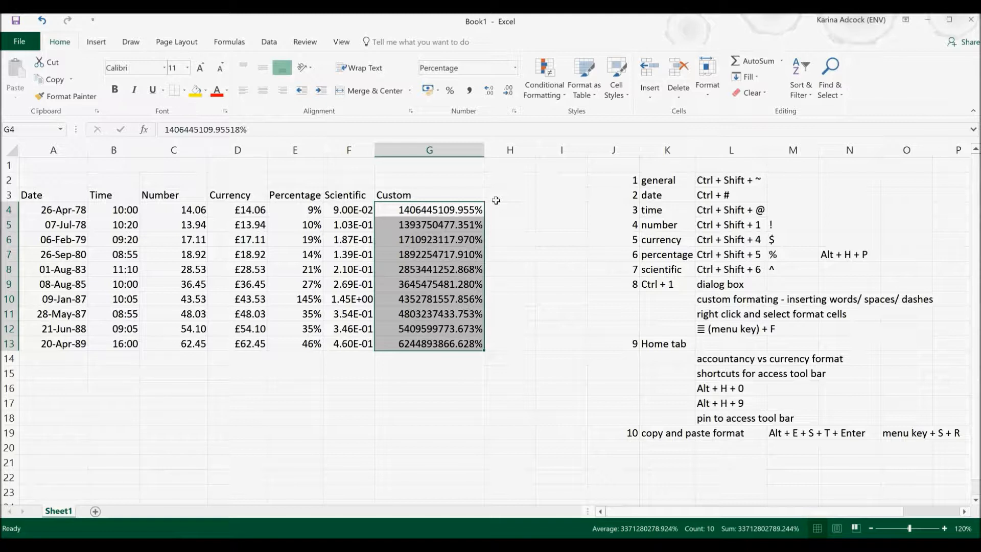
key(alt)
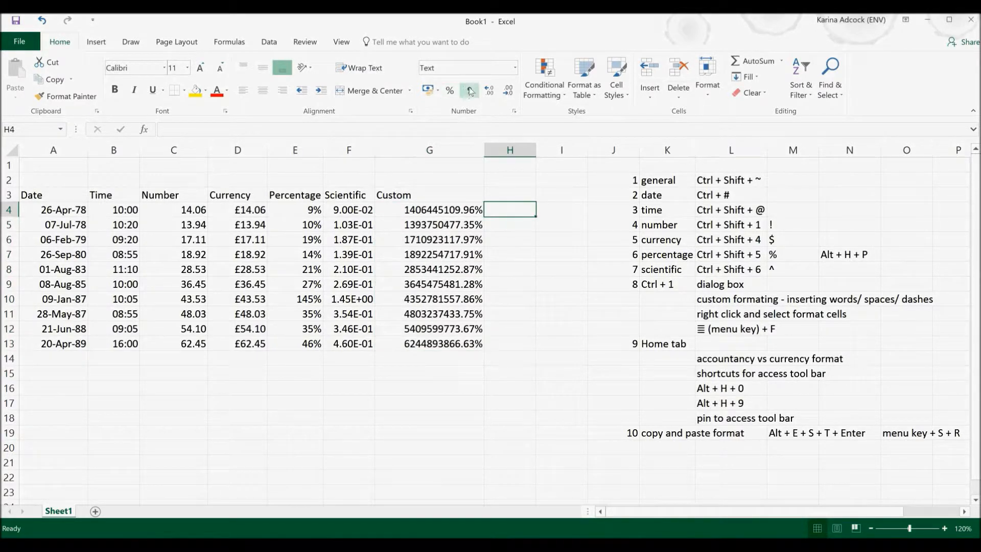
mouse_move(469, 91)
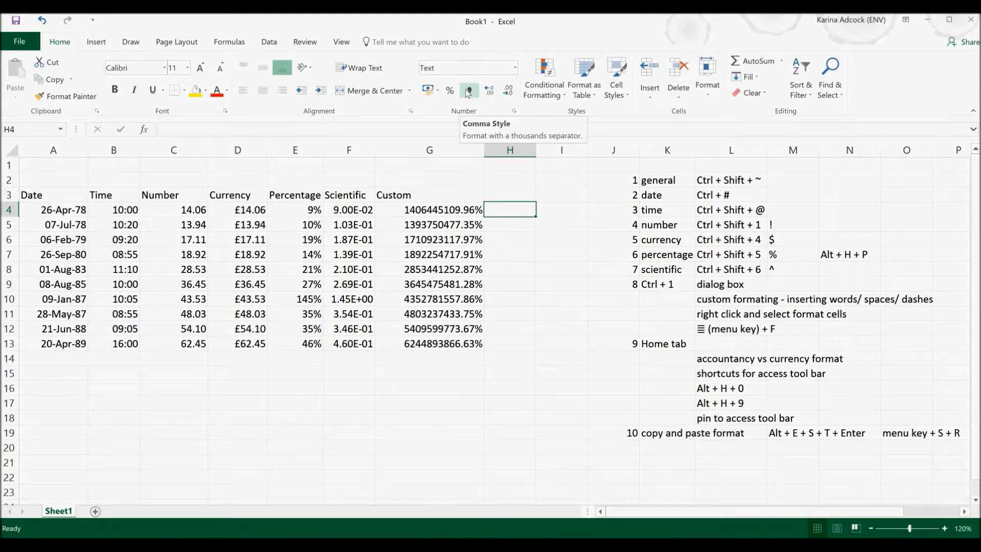
Step: Add Comma Style to the Quick Access Toolbar and select G4:G13
right_click(469, 90)
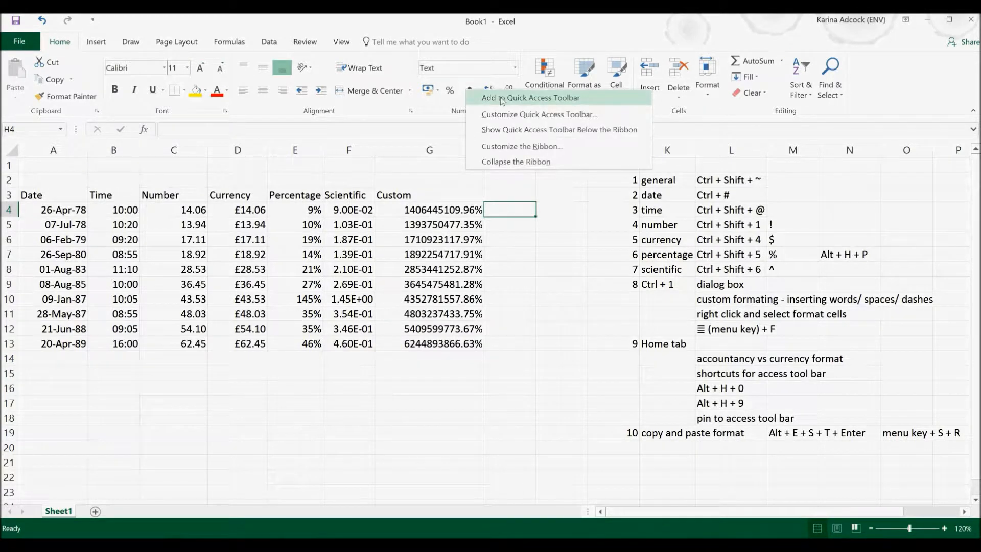
click(530, 98)
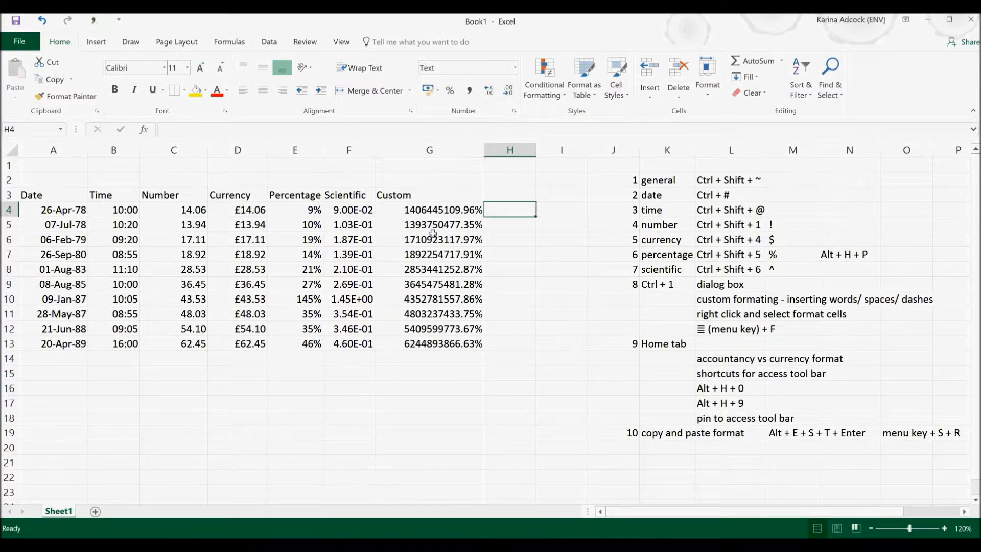
drag(430, 209, 429, 344)
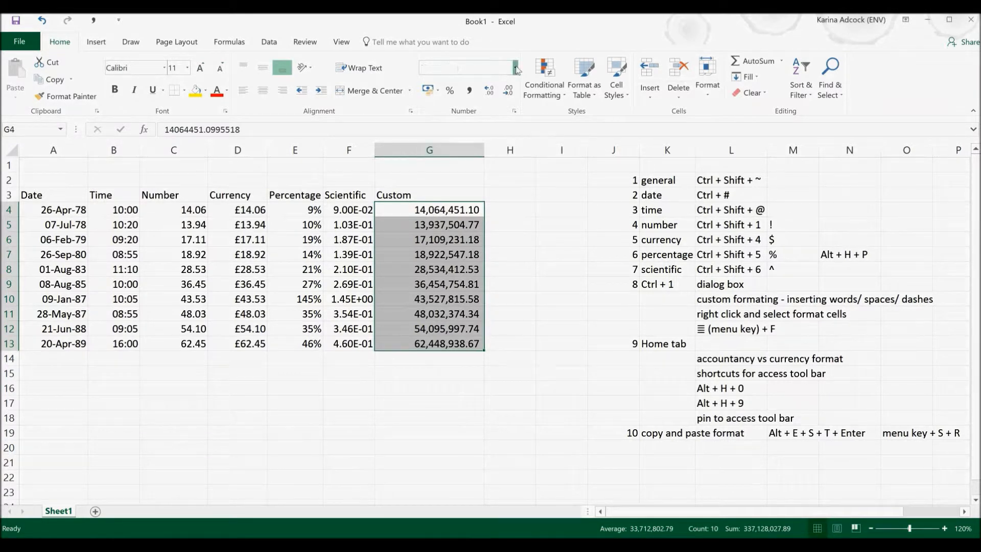
Step: Add the Number Format gallery to the Quick Access Toolbar
click(515, 67)
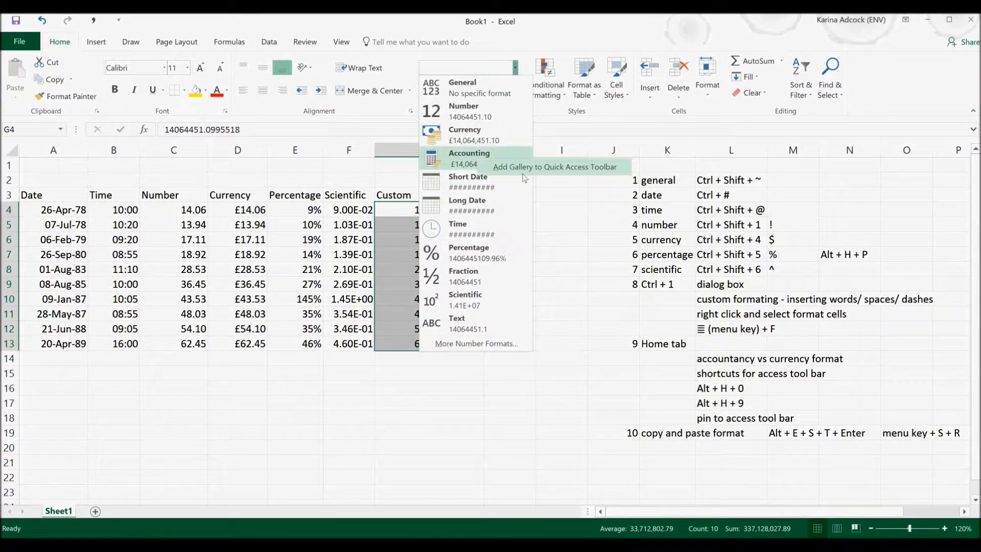
click(469, 155)
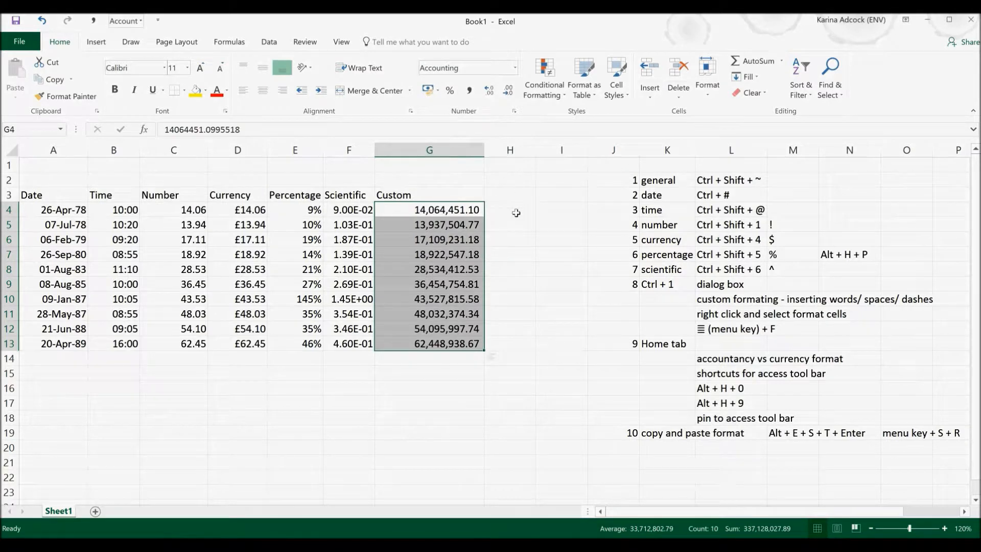
mouse_move(494, 222)
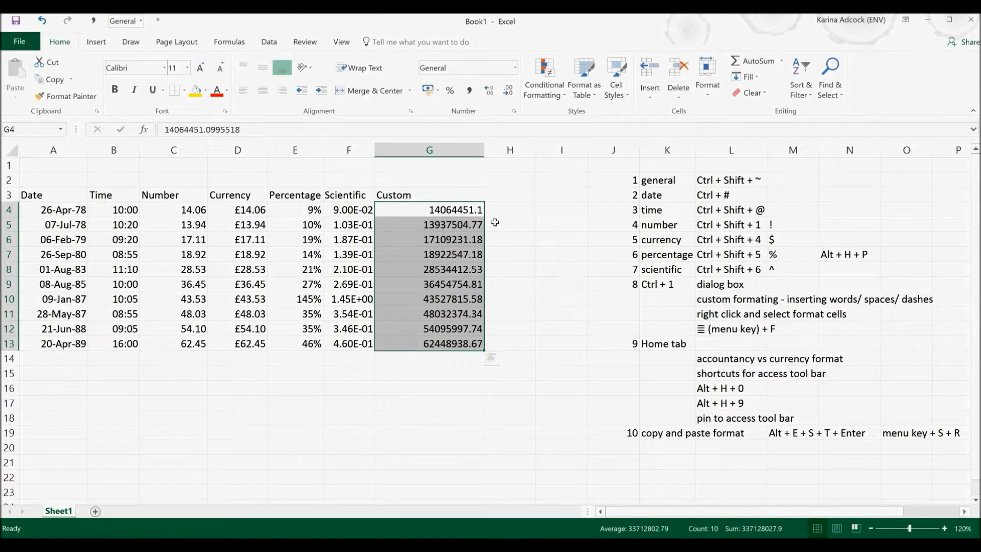
mouse_move(504, 210)
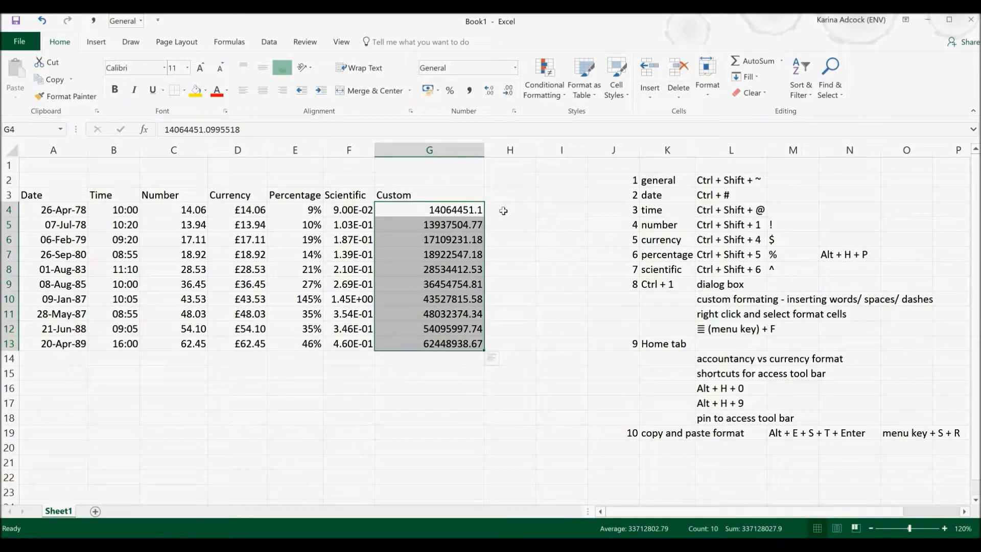
mouse_move(498, 209)
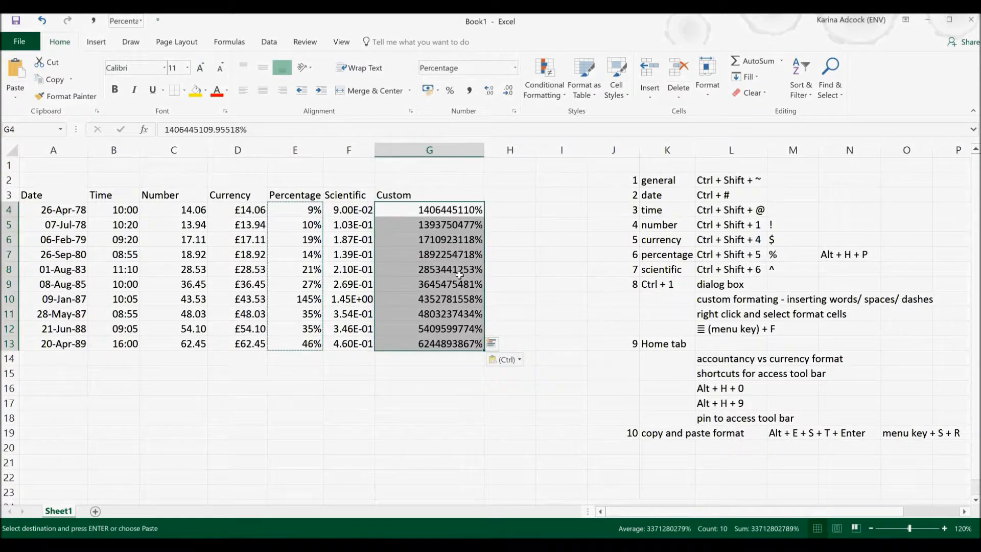
Step: Undo the percentage paste and begin opening Paste Special
key(Escape)
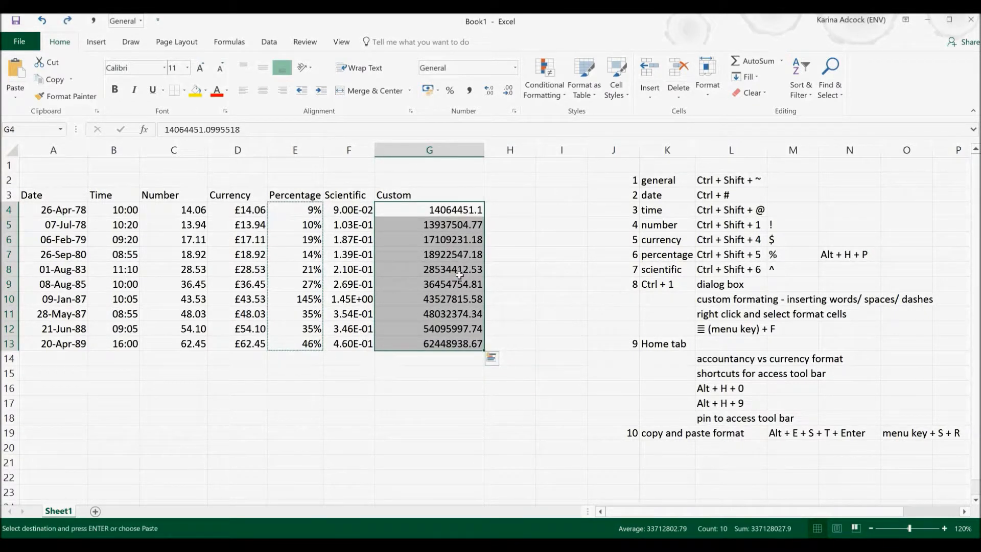
key(Alt)
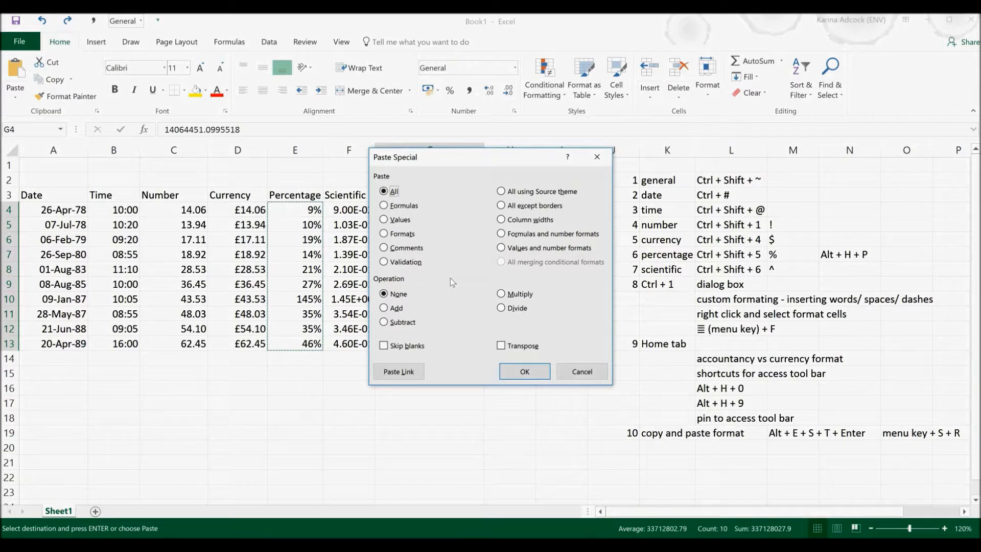
click(383, 233)
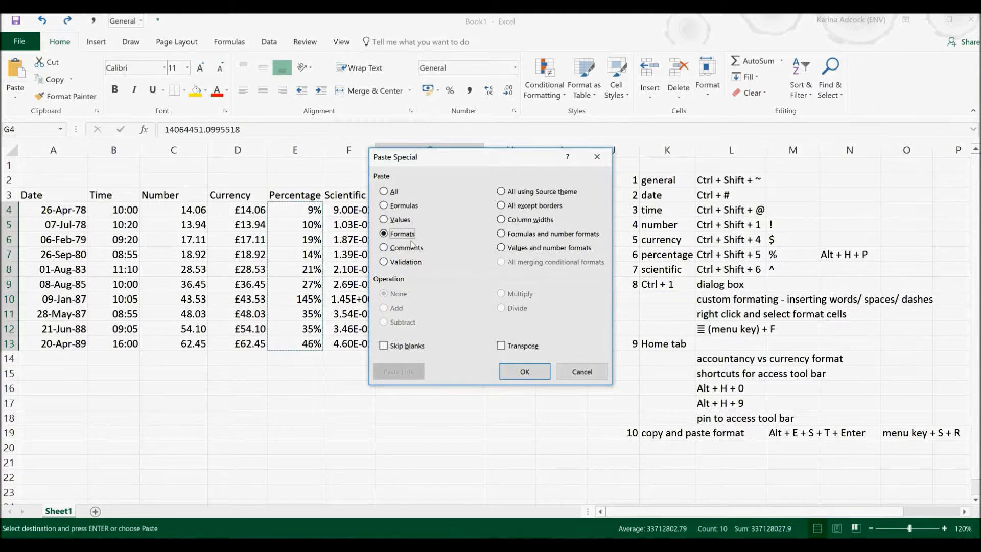
click(524, 371)
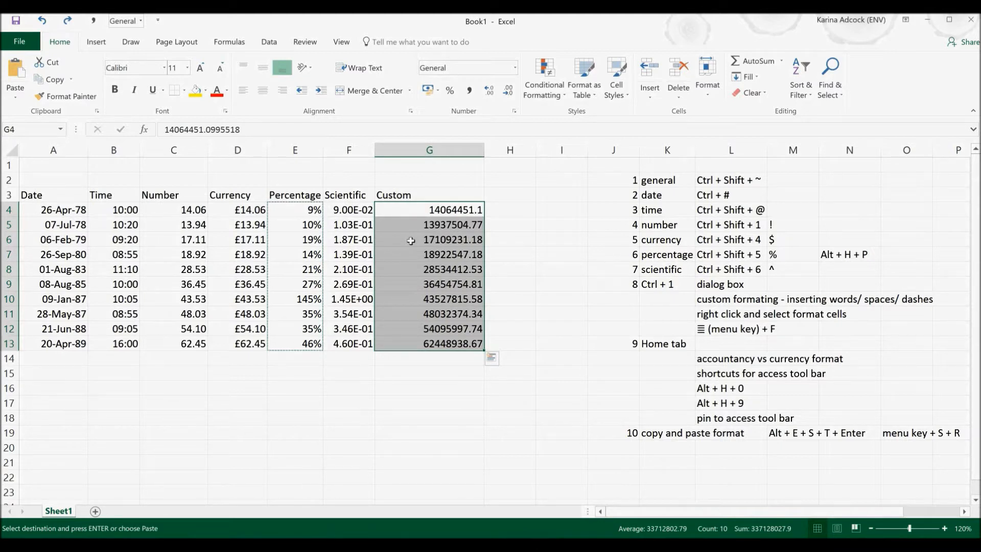
Step: Paste only the Percentage column's formatting onto G4:G13 via Paste Special
right_click(411, 240)
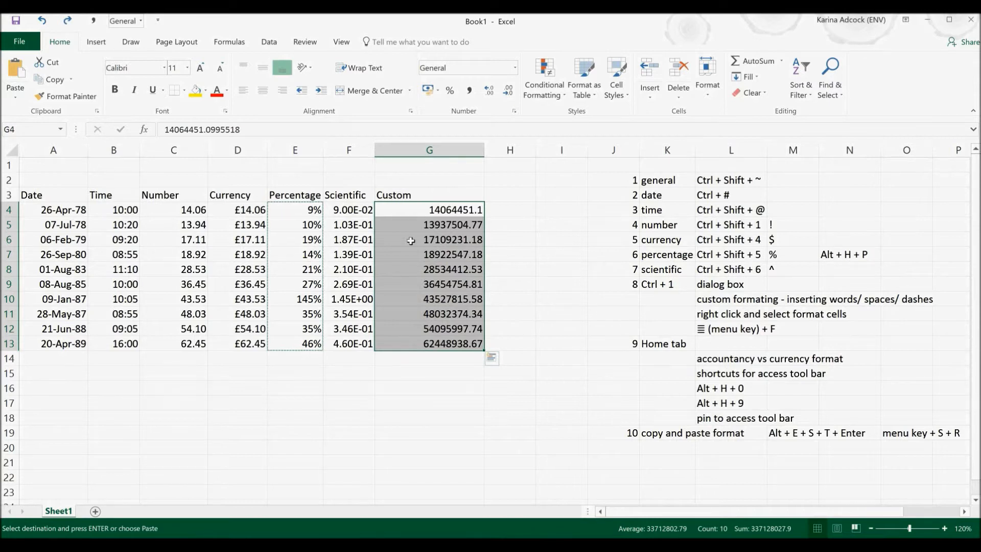
right_click(411, 240)
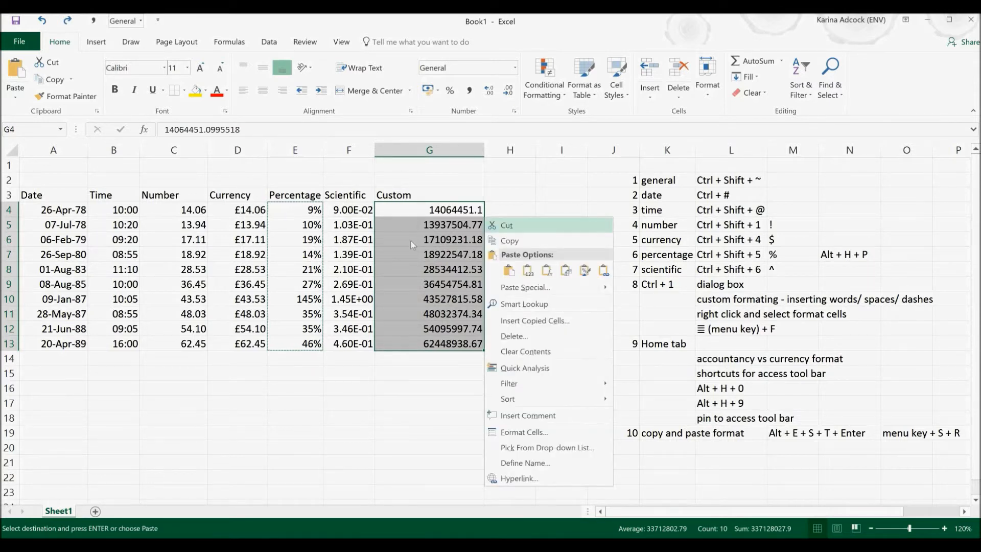
mouse_move(526, 288)
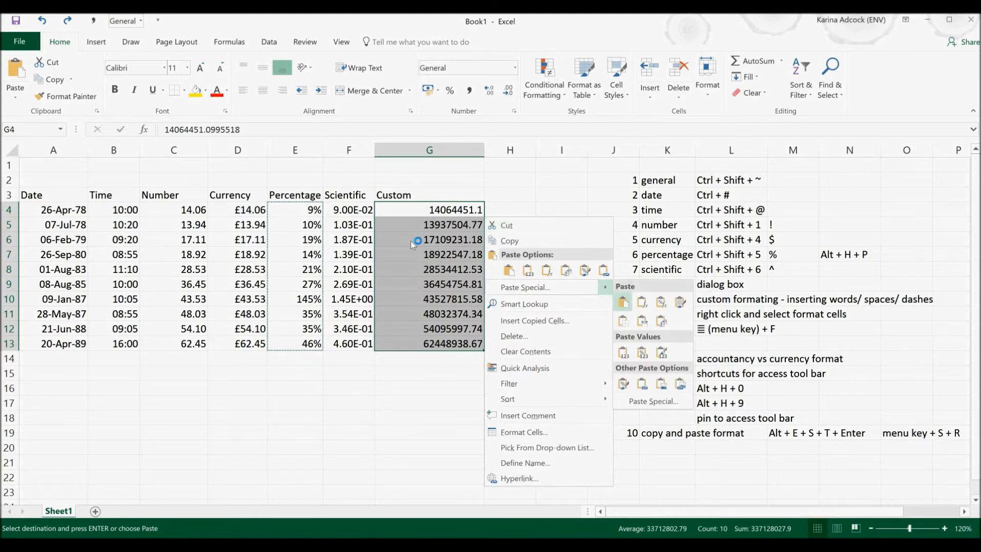
click(623, 384)
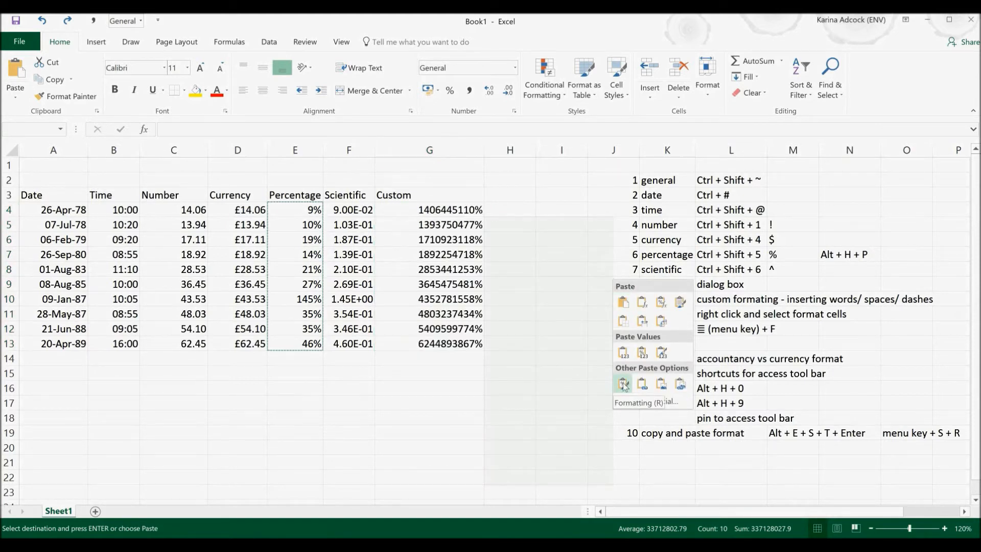